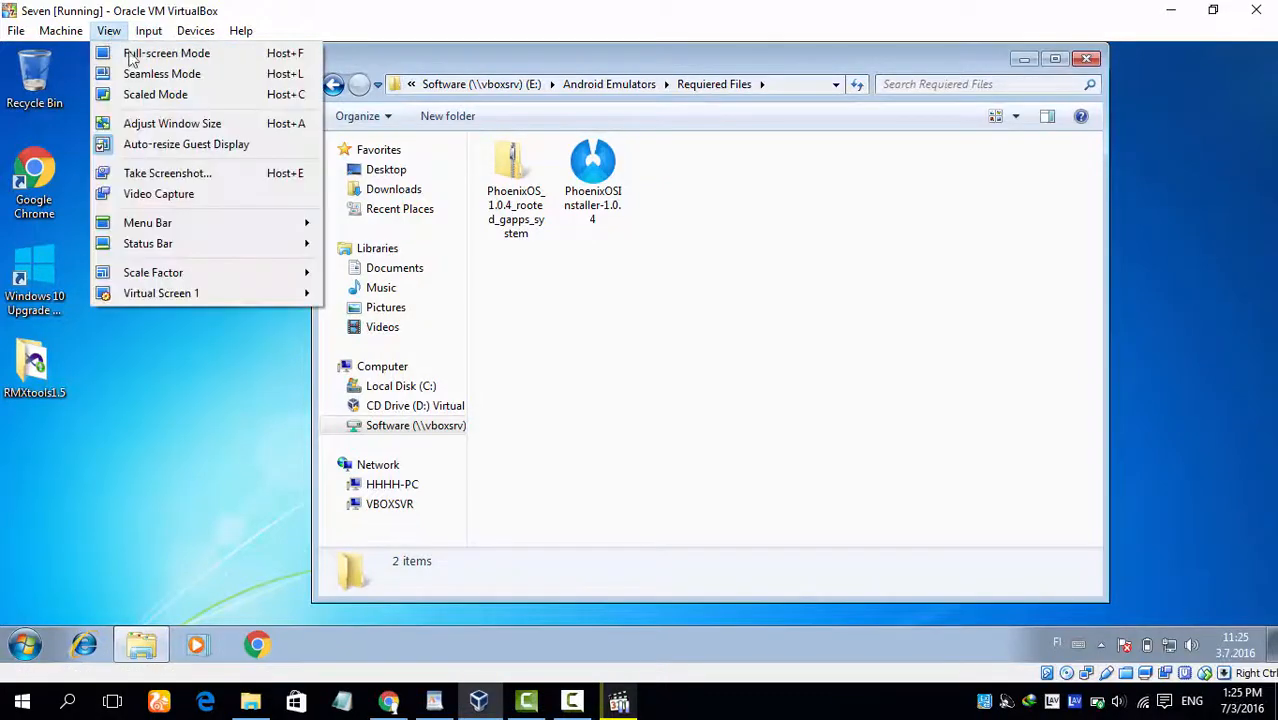
Switch the Seven virtual machine to full-screen mode and confirm the VirtualBox dialog
left_click(166, 52)
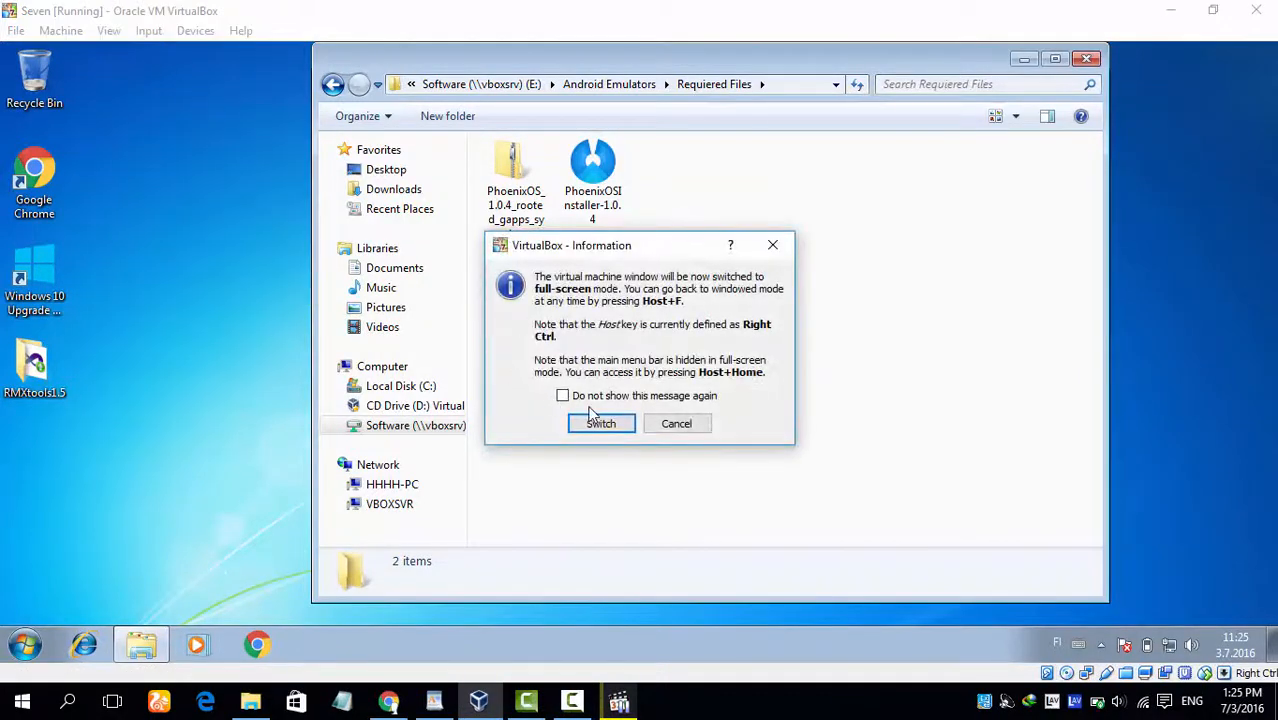
left_click(600, 424)
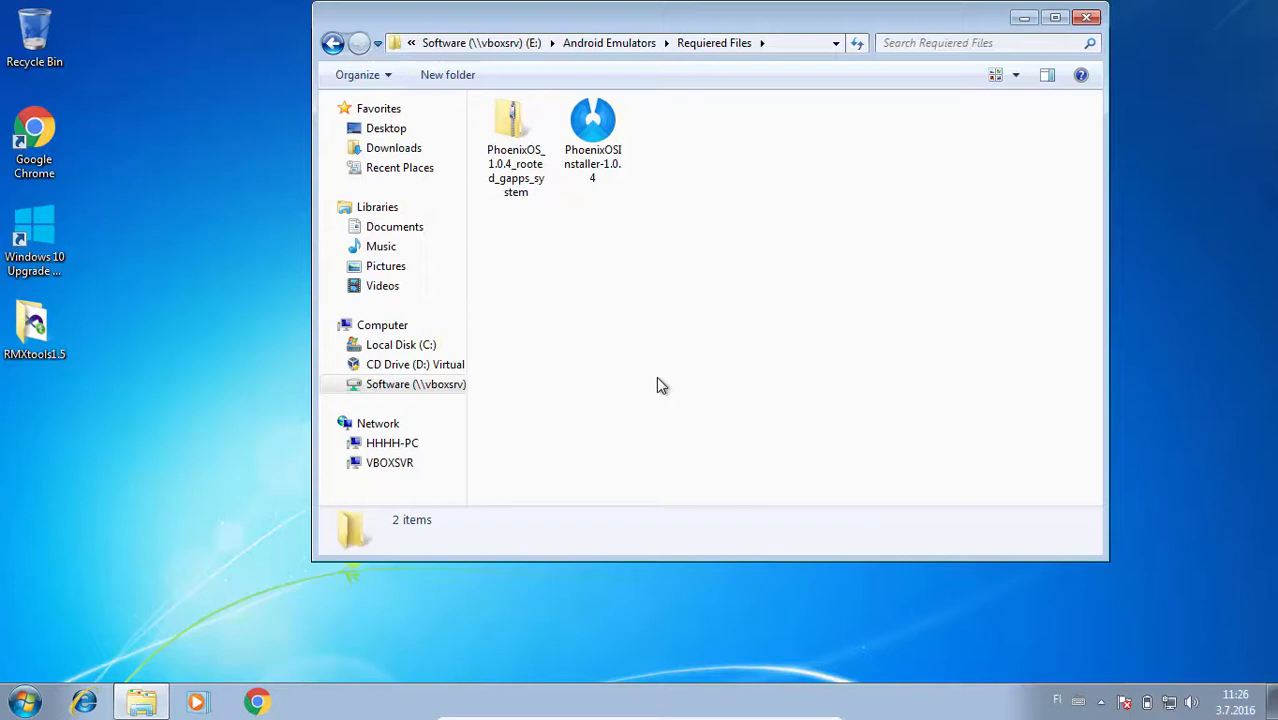
mouse_move(584, 24)
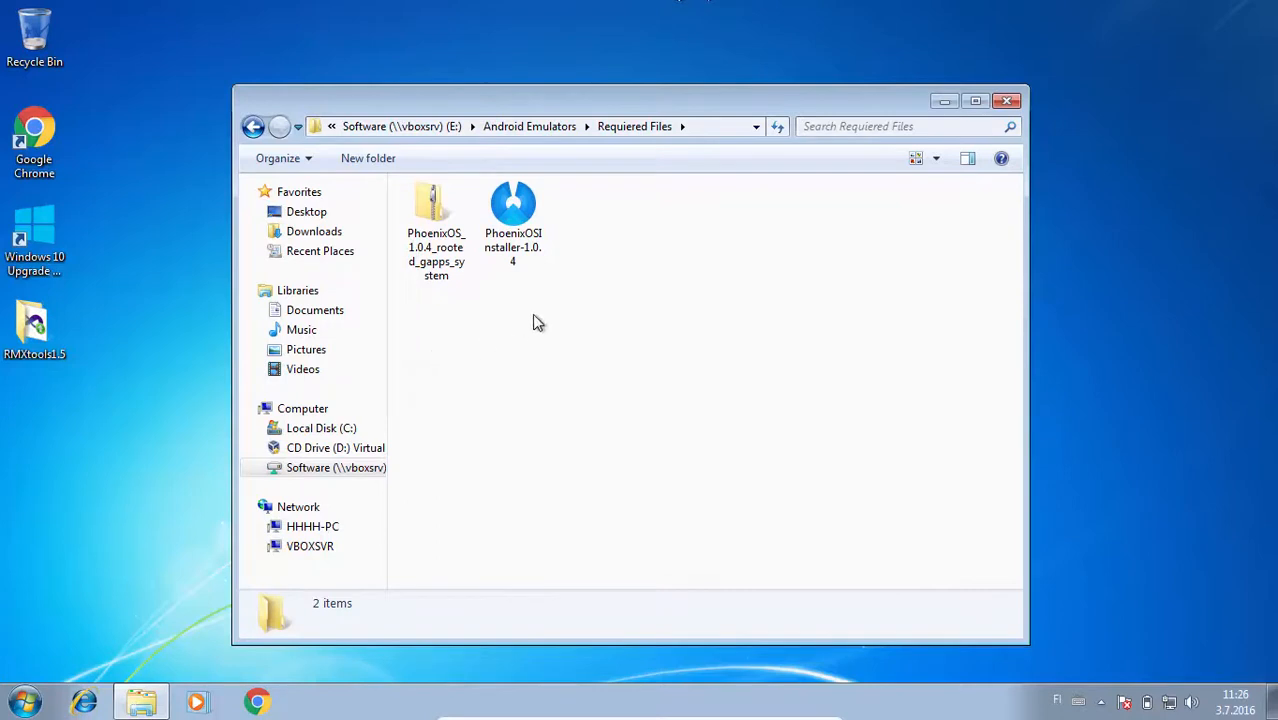
mouse_move(490, 366)
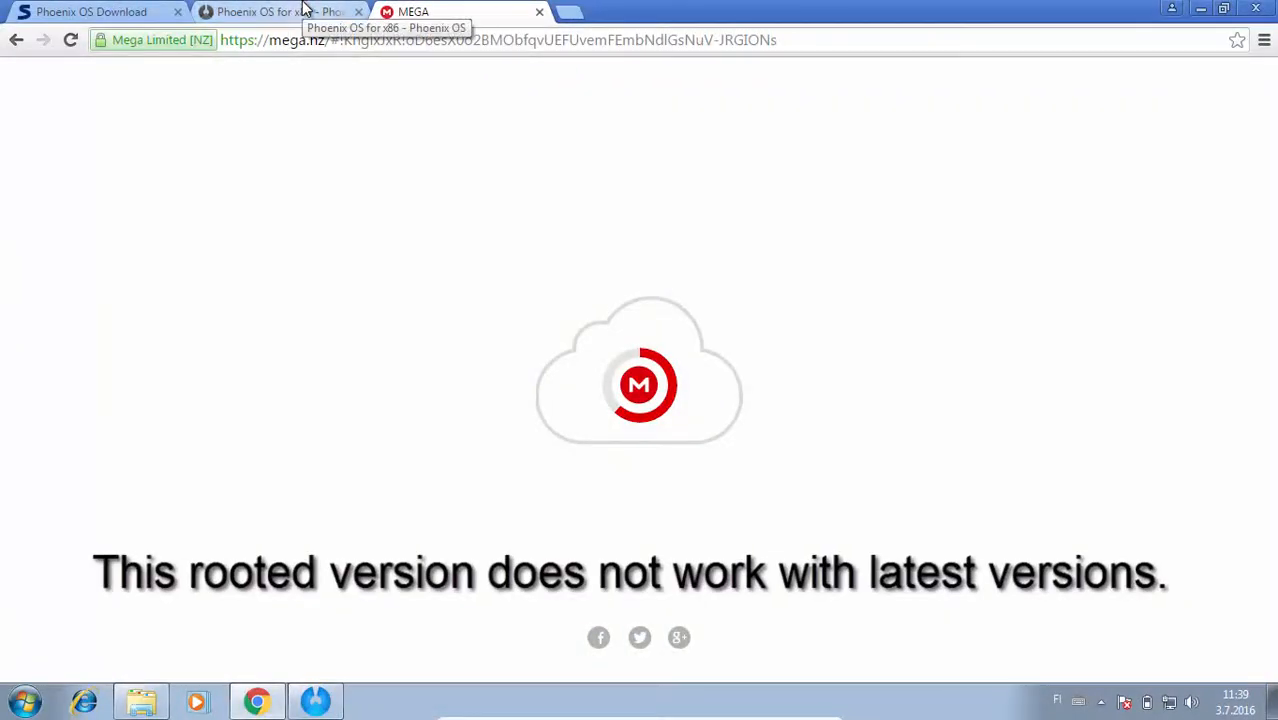
Compare the MEGA and Phoenix OS x86 download tabs, then launch the Phoenix OS 1.0.4 installer
left_click(280, 12)
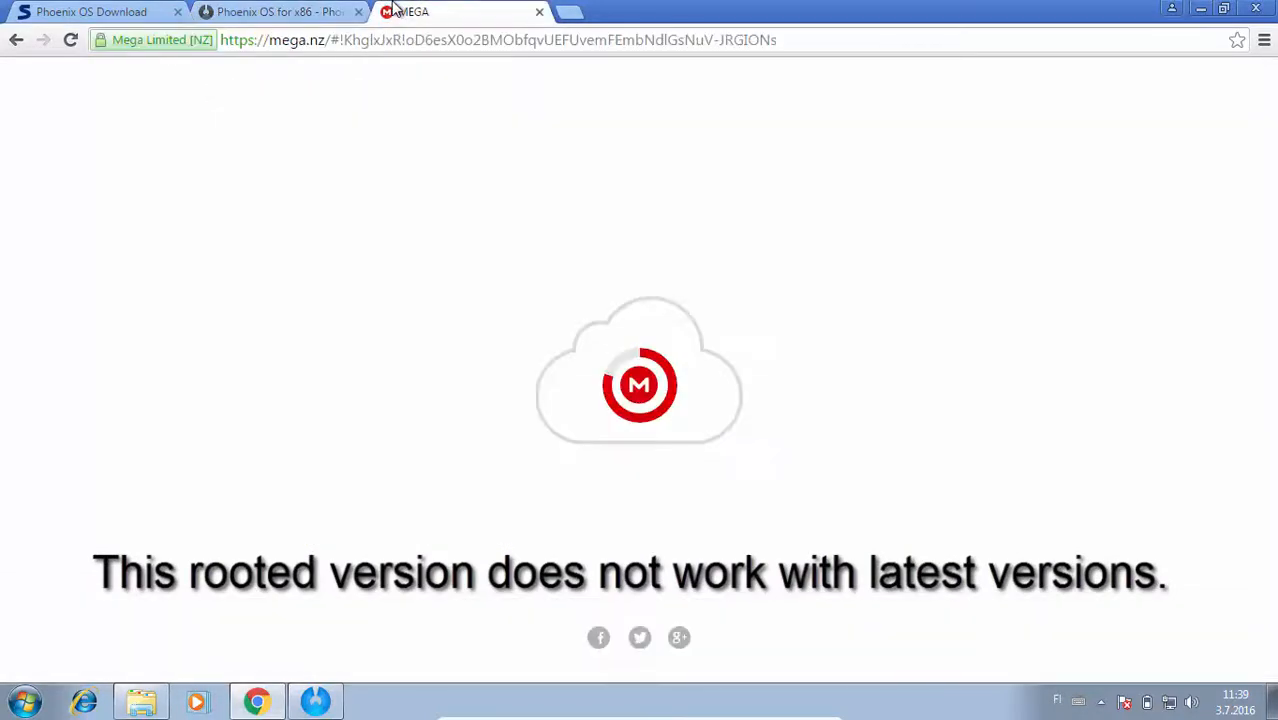
left_click(280, 12)
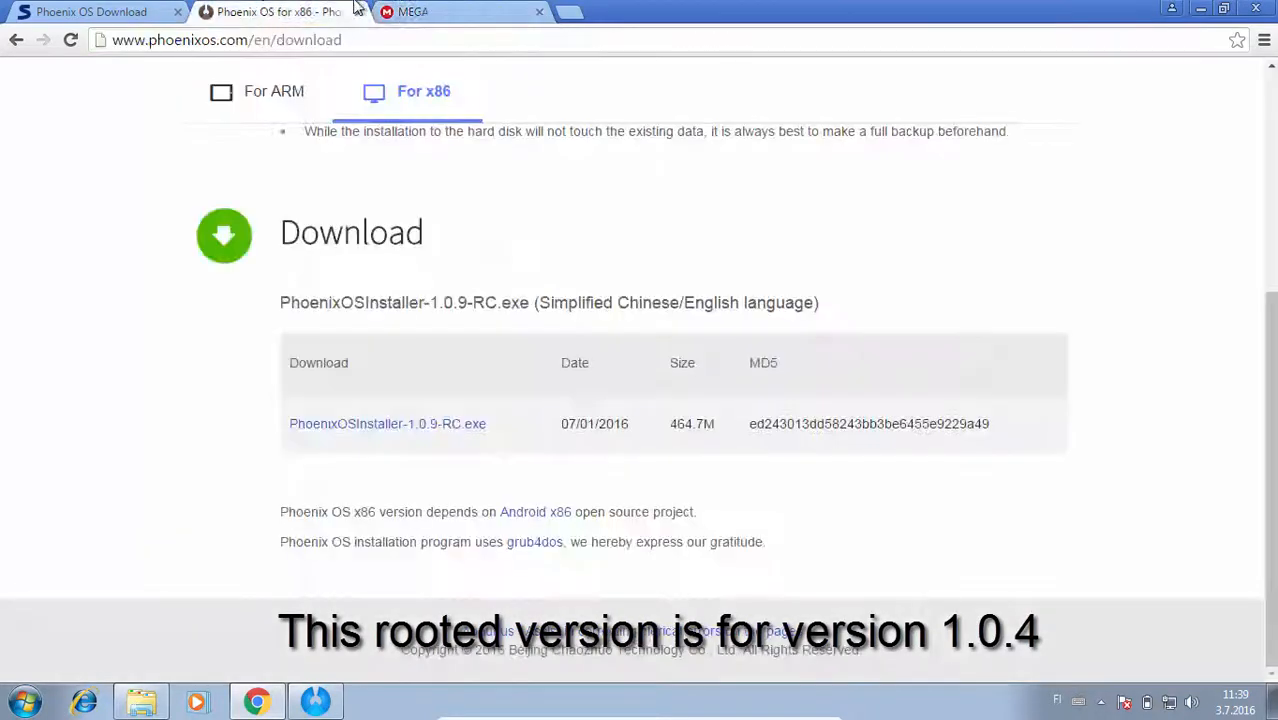
left_click(450, 12)
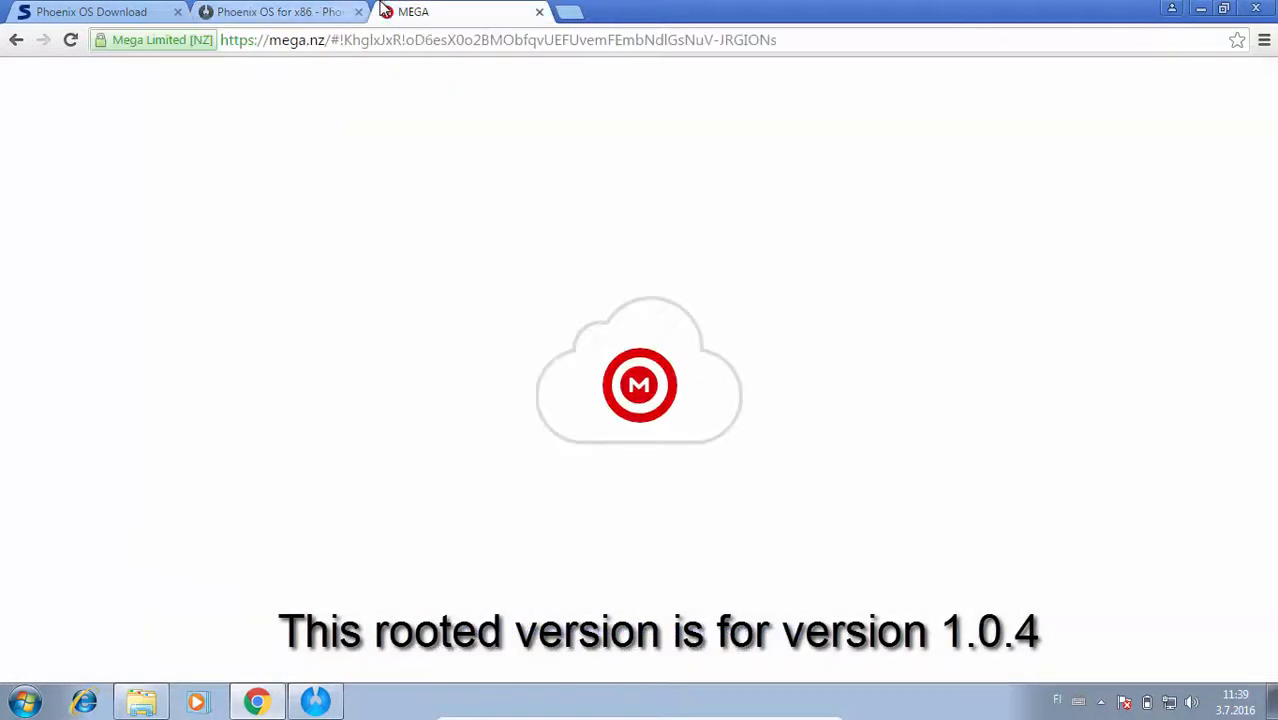
left_click(280, 12)
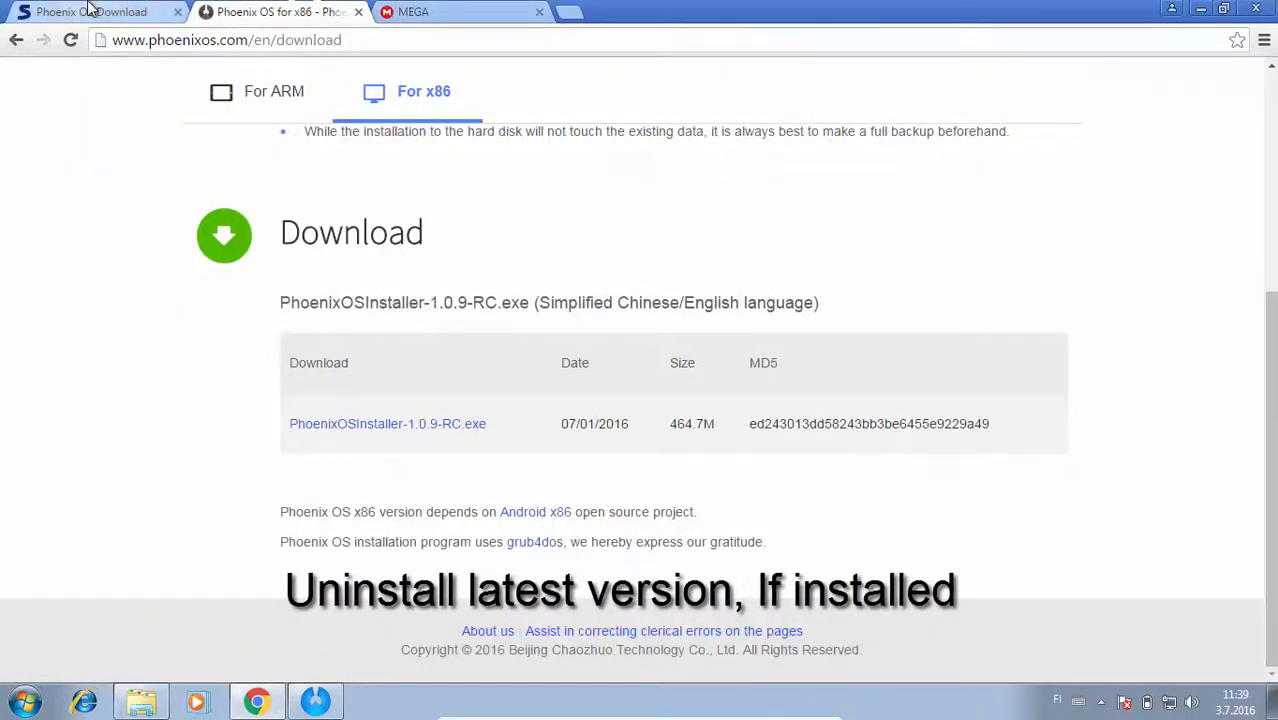
left_click(280, 12)
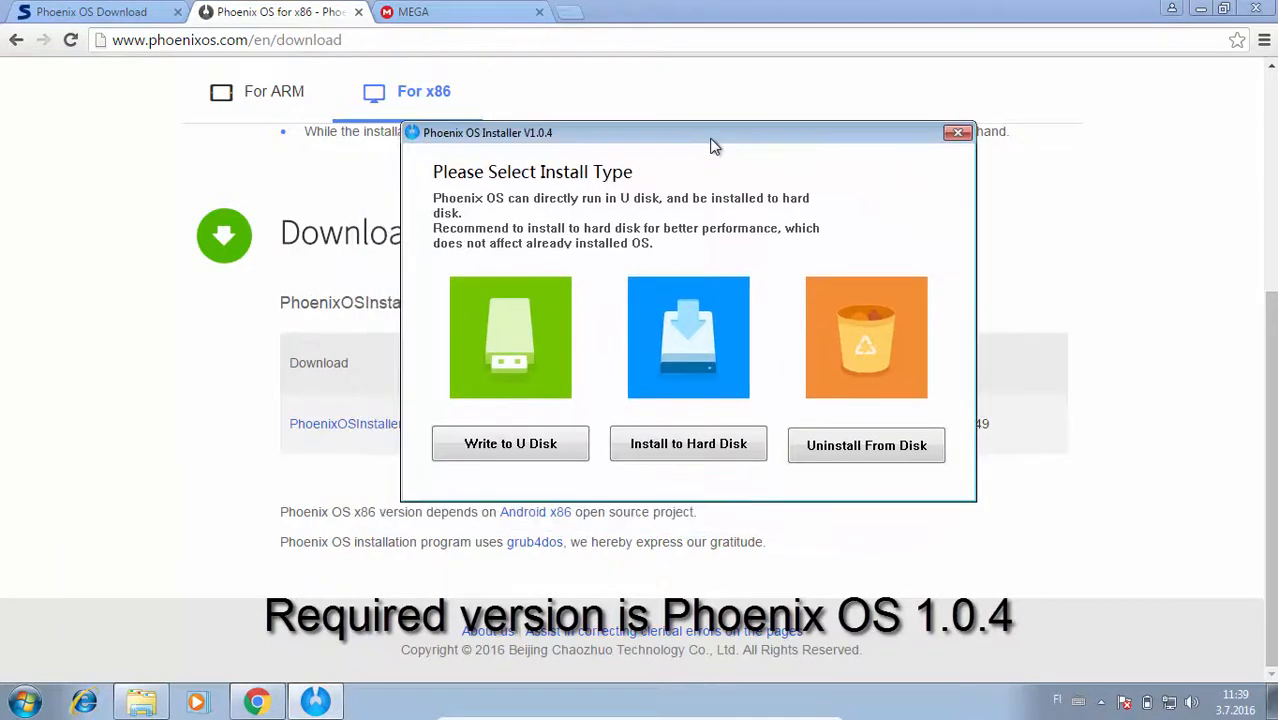
mouse_move(632, 226)
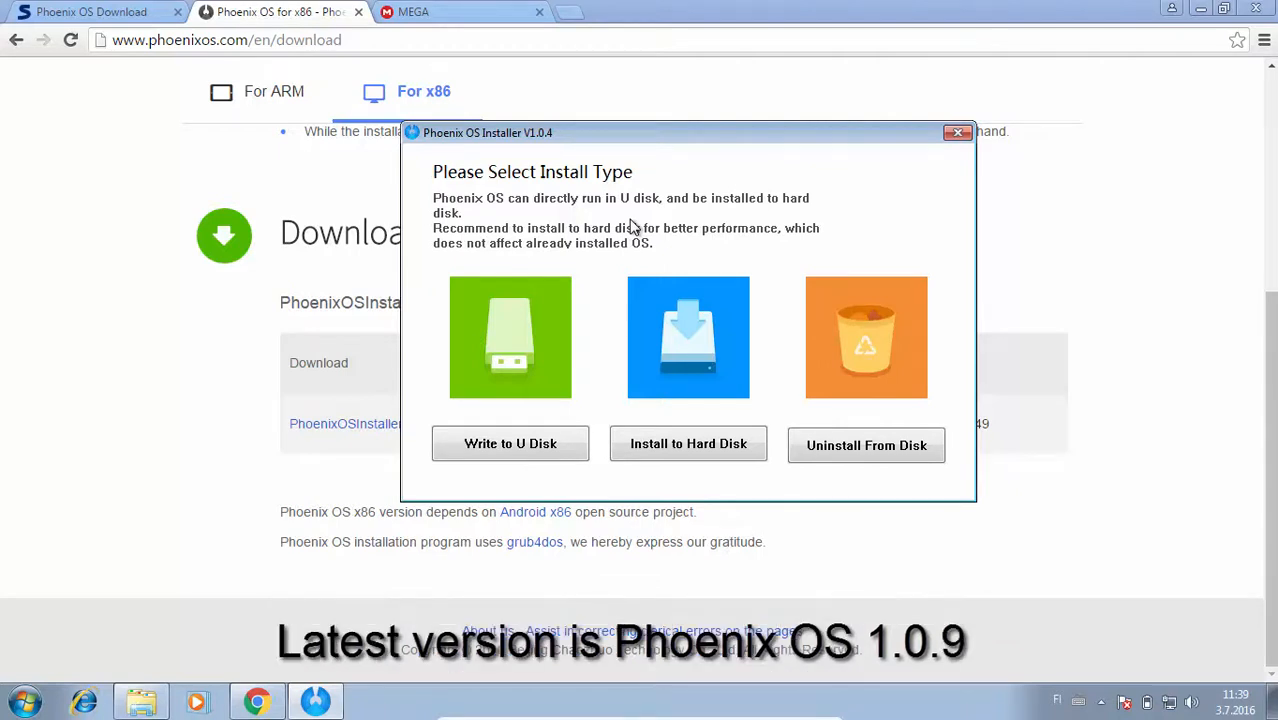
mouse_move(620, 252)
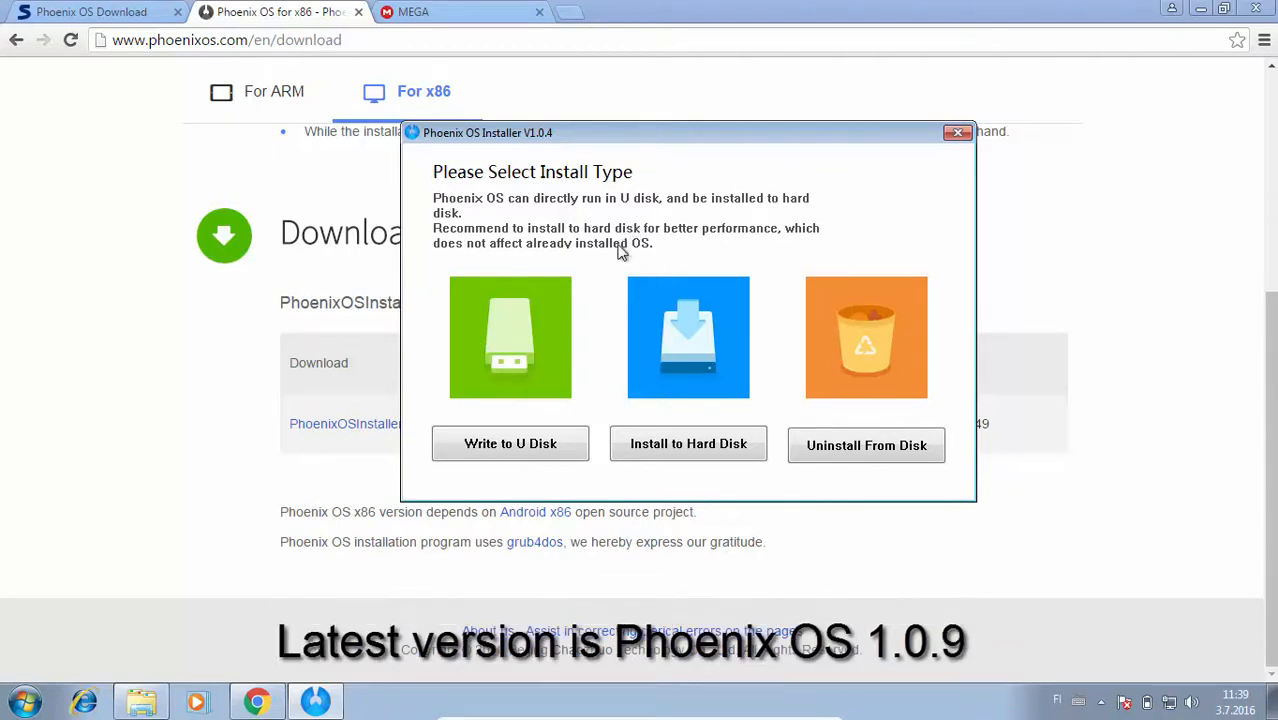
mouse_move(600, 296)
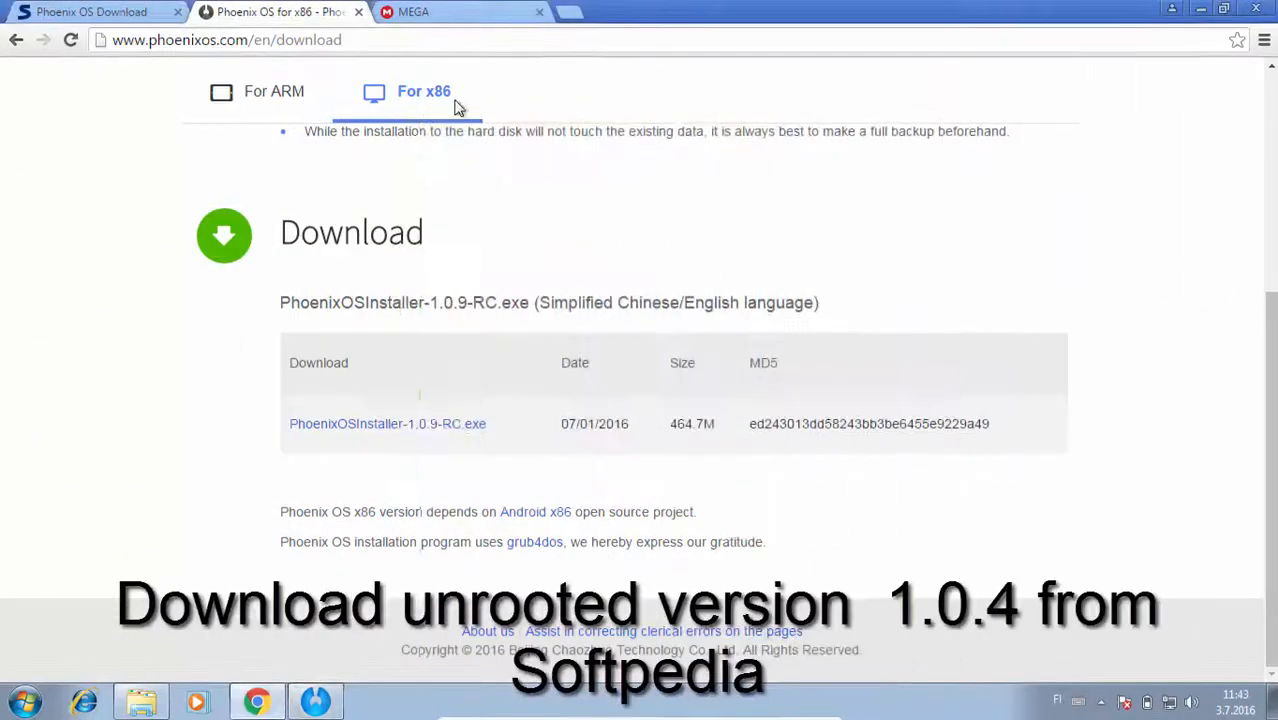
Download the rooted PhoenixOS 1.0.4 system zip (415 MB) through the browser from MEGA
left_click(410, 12)
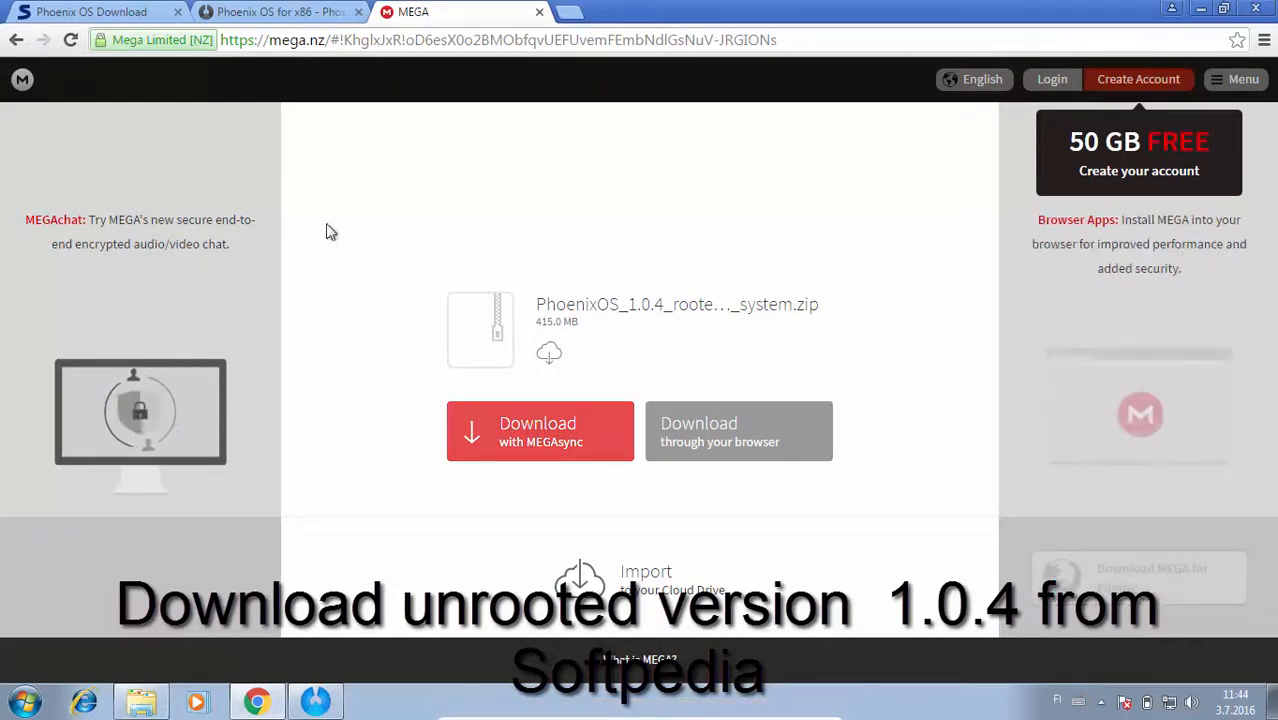
left_click(90, 12)
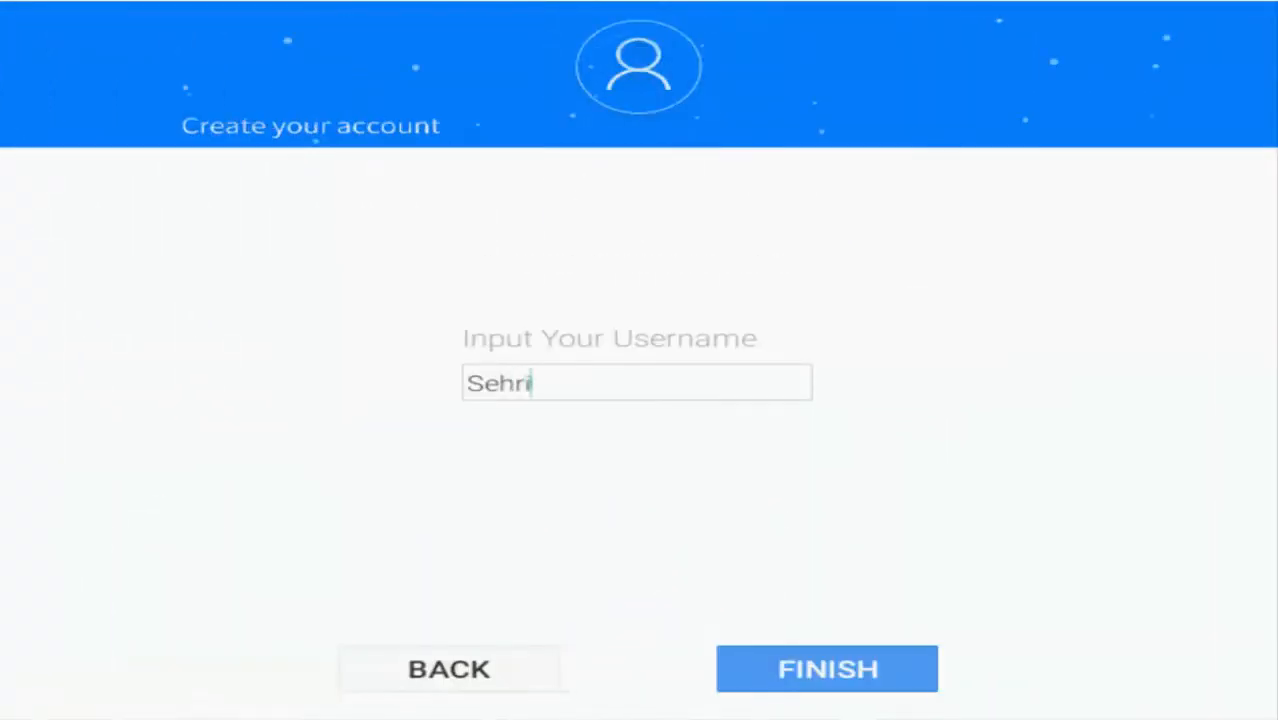
Finish creating the Phoenix OS account with the entered username
left_click(826, 668)
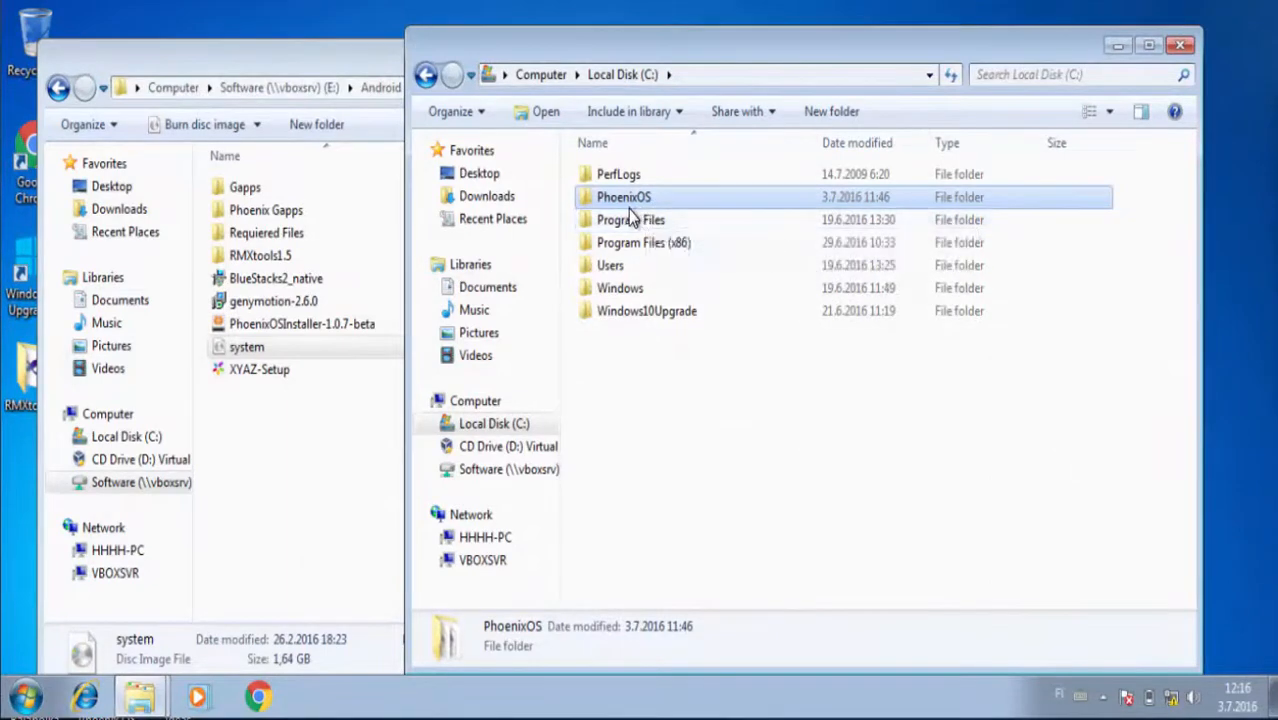
Delete system.sfs from the PhoenixOS folder on Local Disk (C:)
double_click(624, 198)
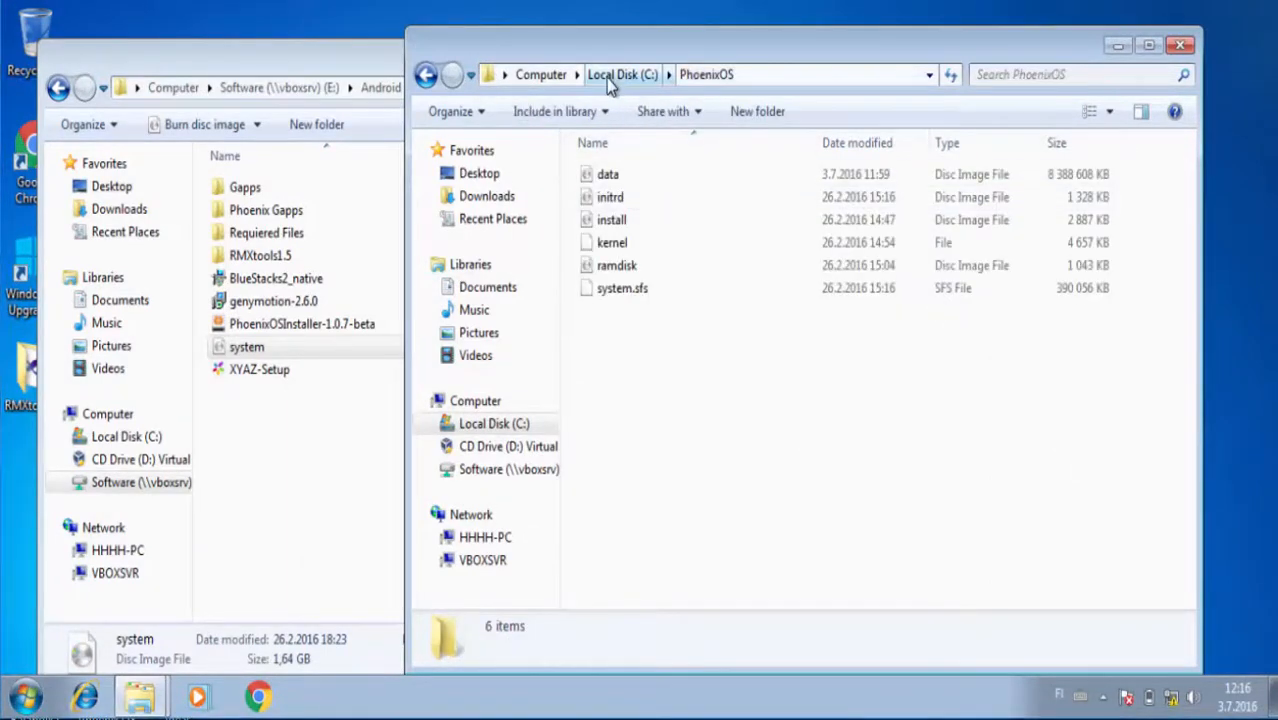
left_click(622, 288)
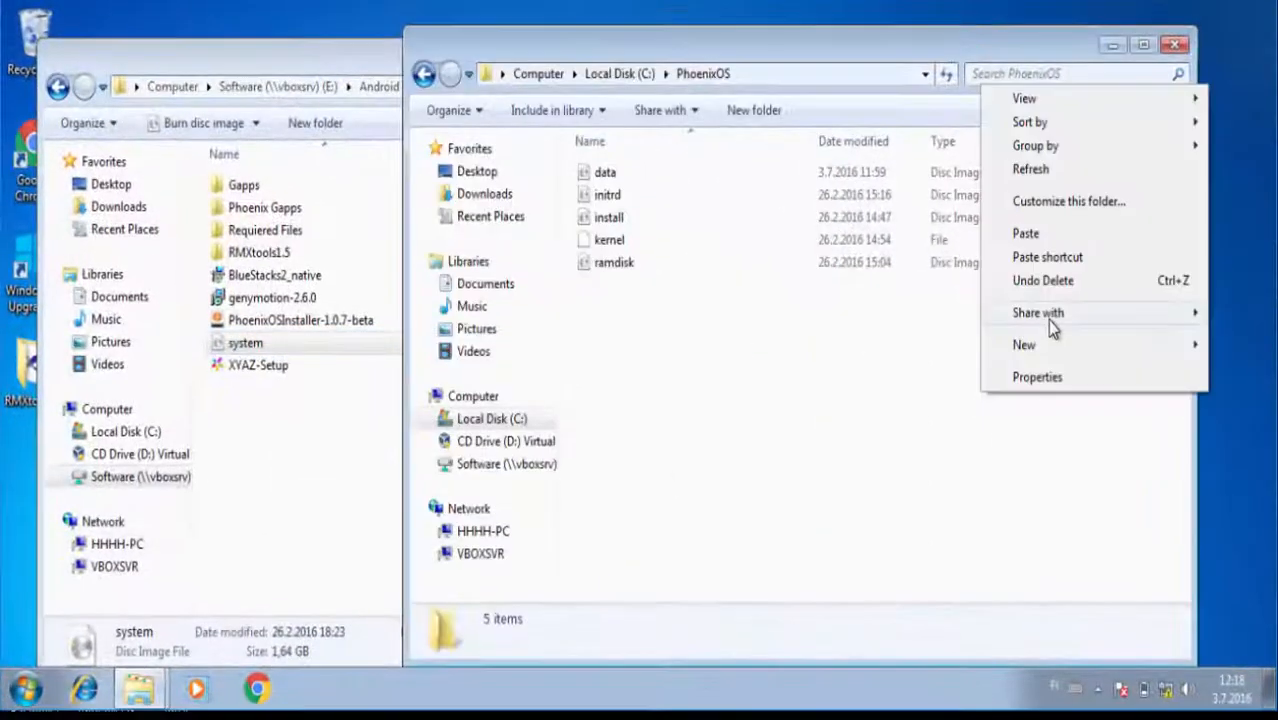
left_click(1024, 232)
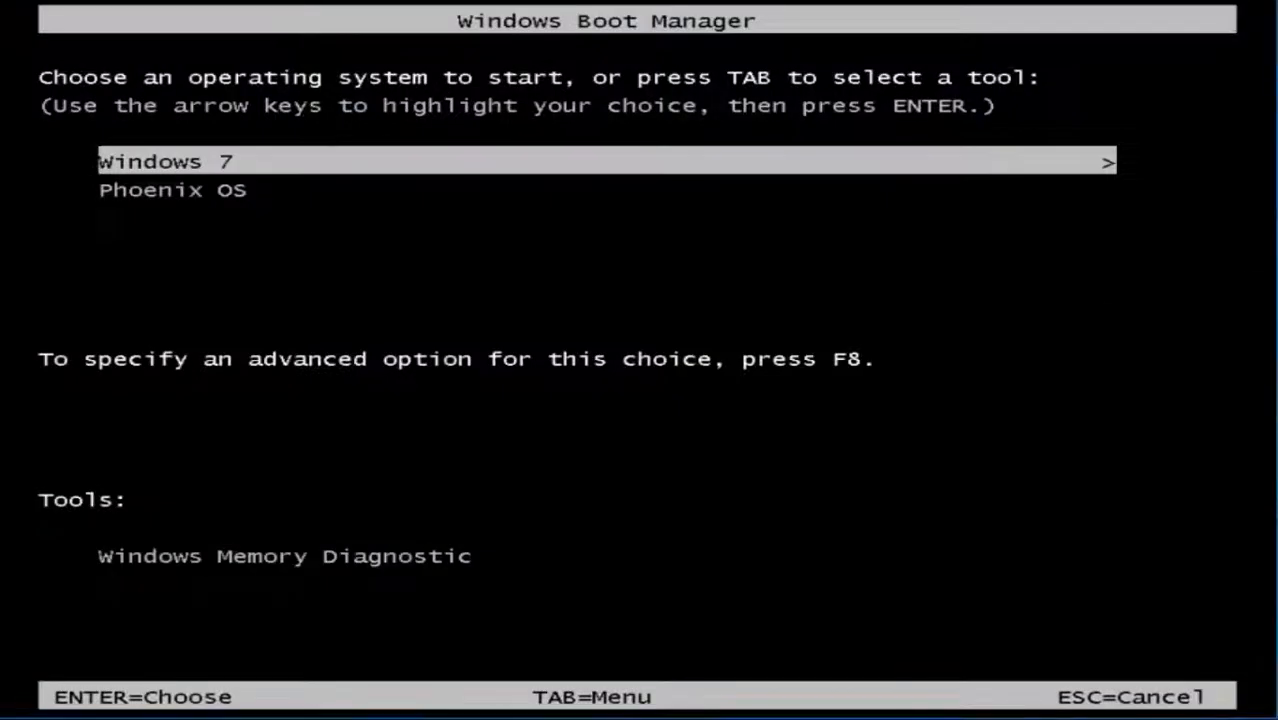
Boot Phoenix OS instead of Windows 7 from the Windows Boot Manager
key("down")
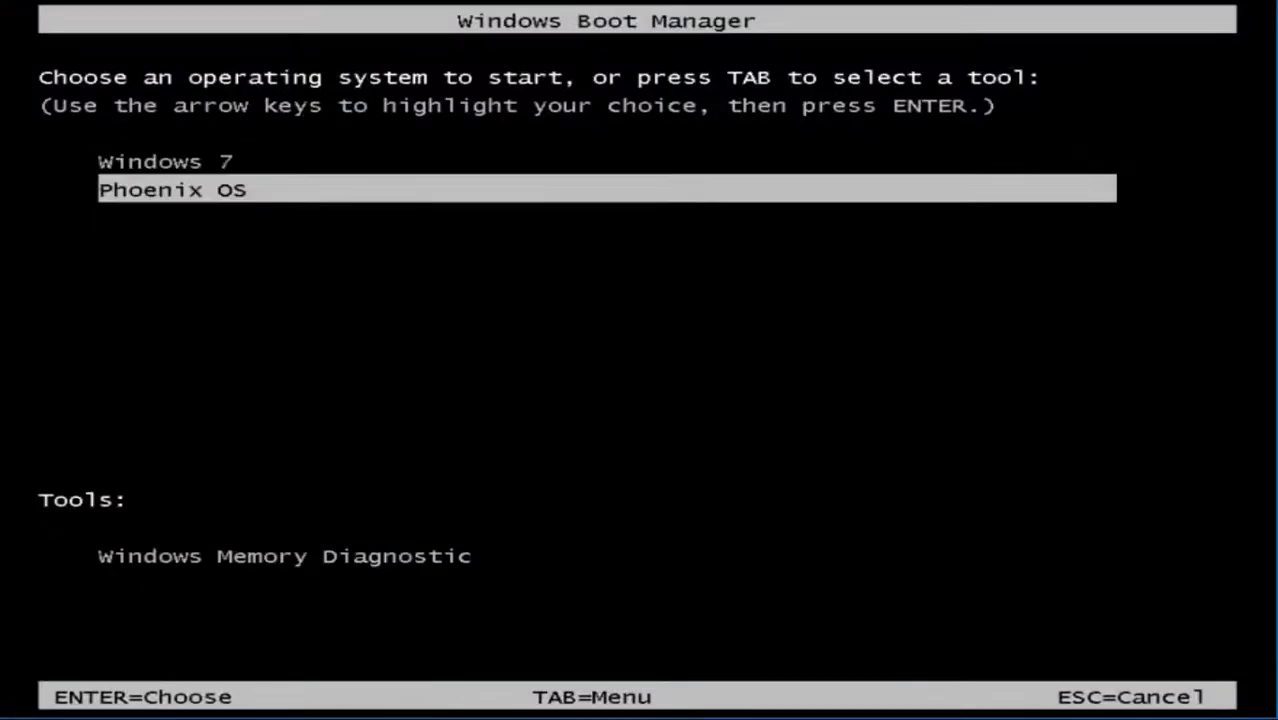
key("enter")
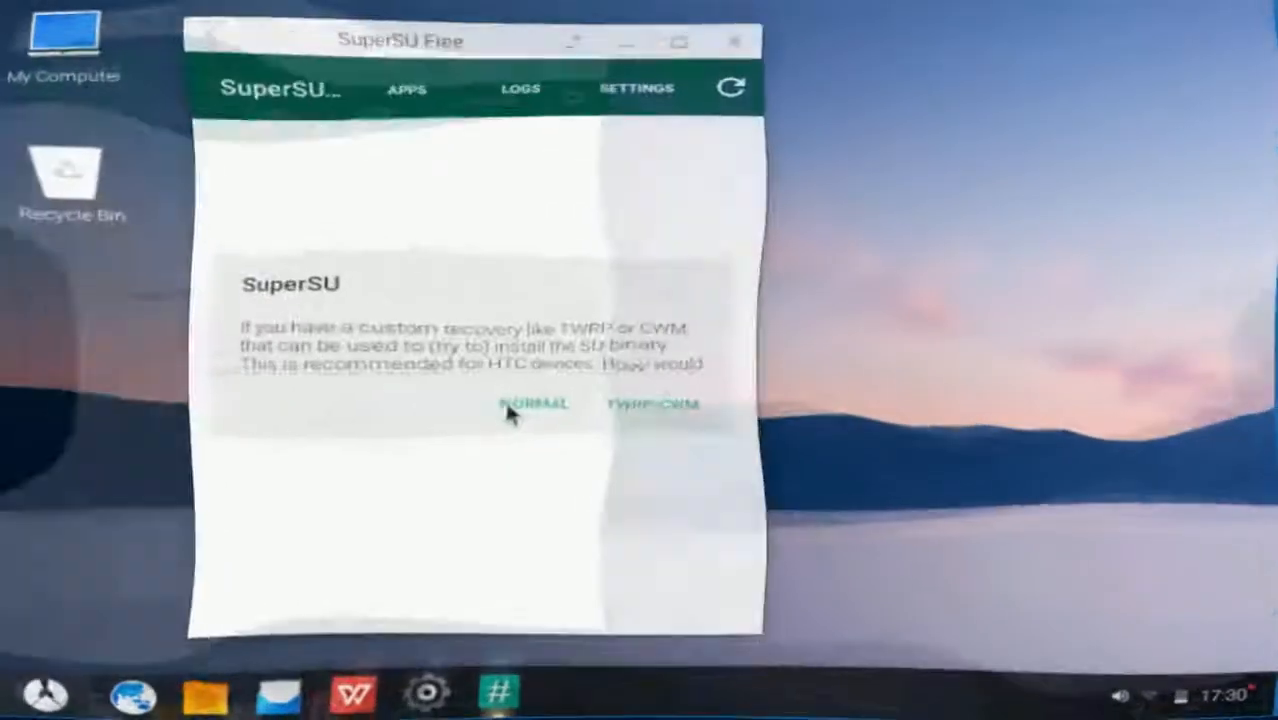
Install the SU binary the normal way in SuperSU and reboot after success
left_click(534, 404)
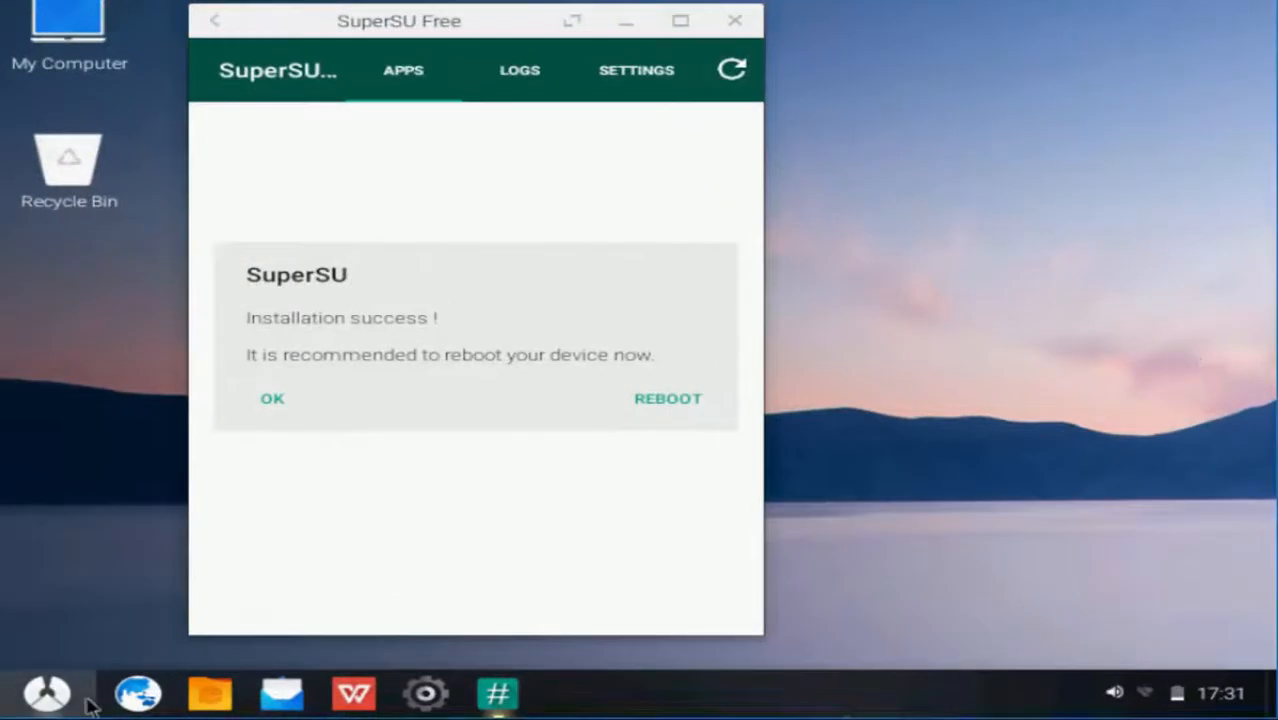
mouse_move(696, 420)
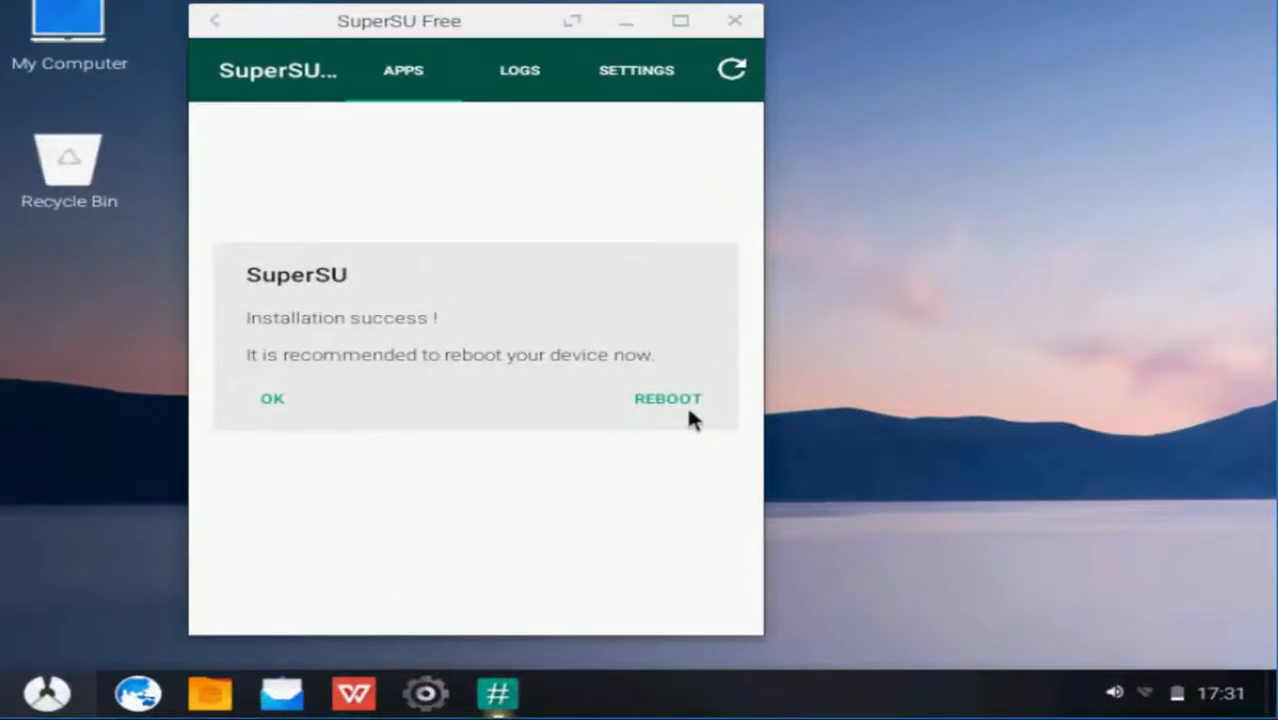
left_click(668, 398)
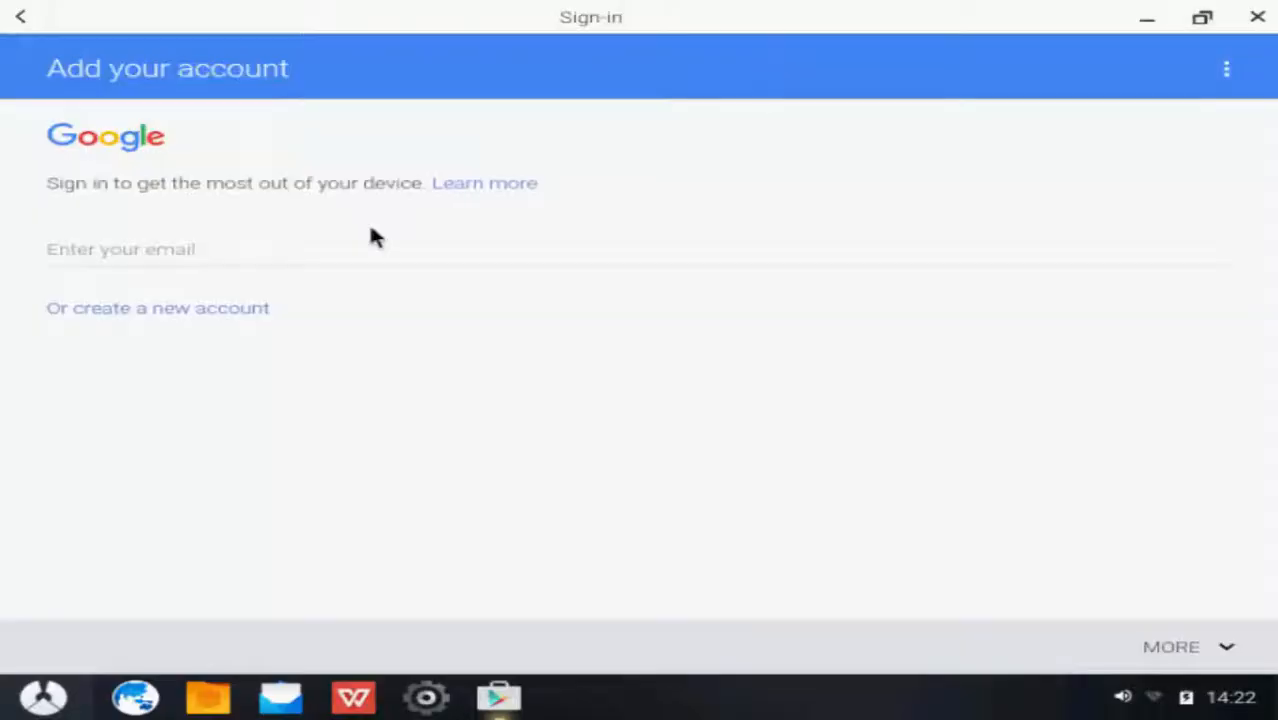
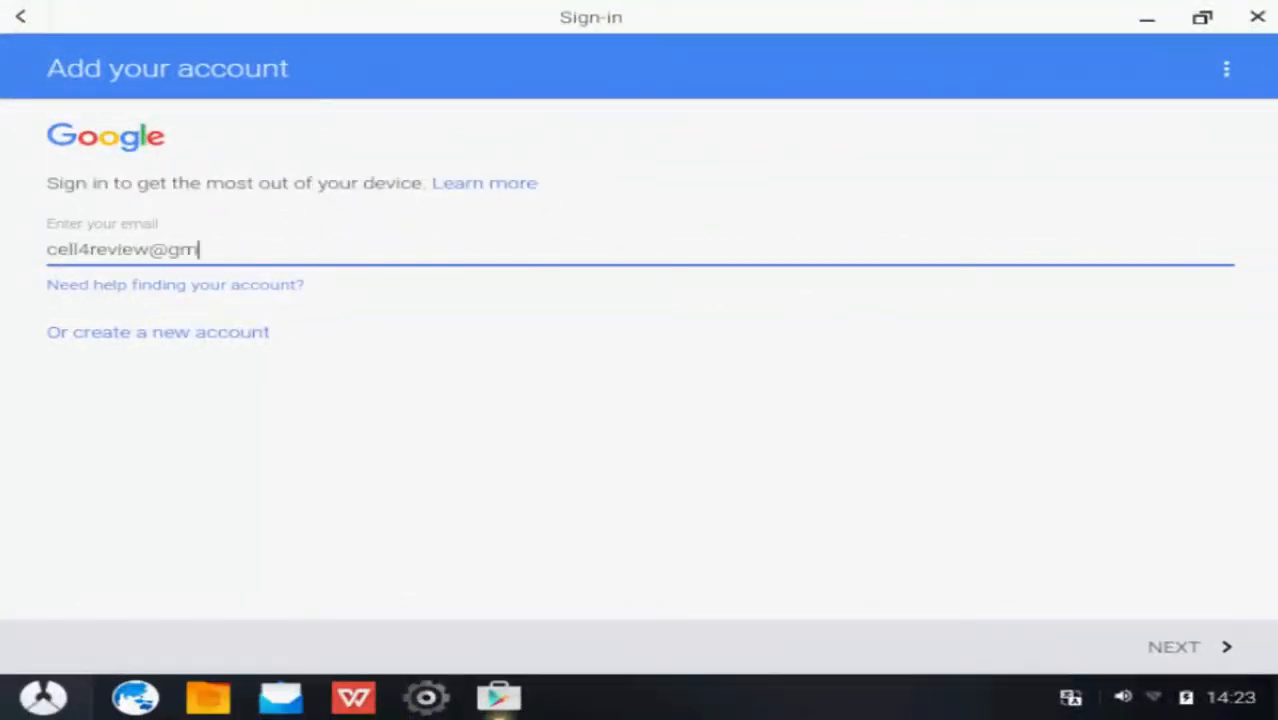
left_click(1174, 646)
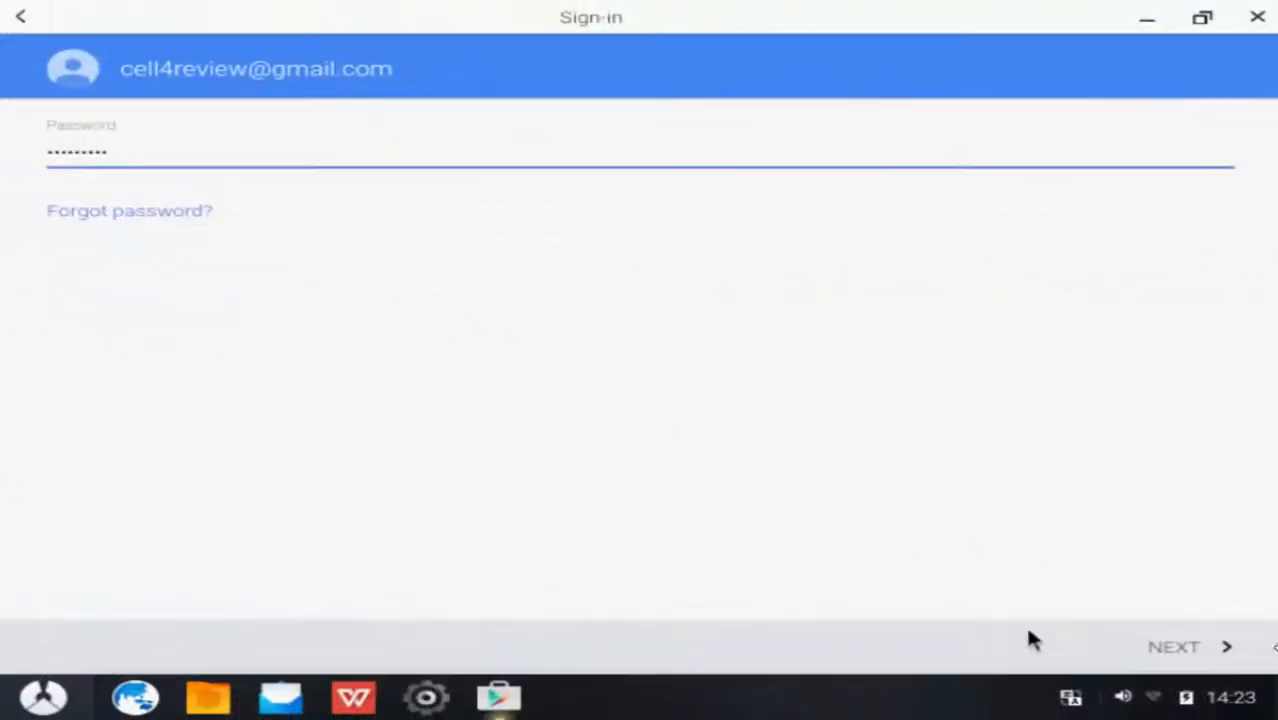
left_click(1172, 646)
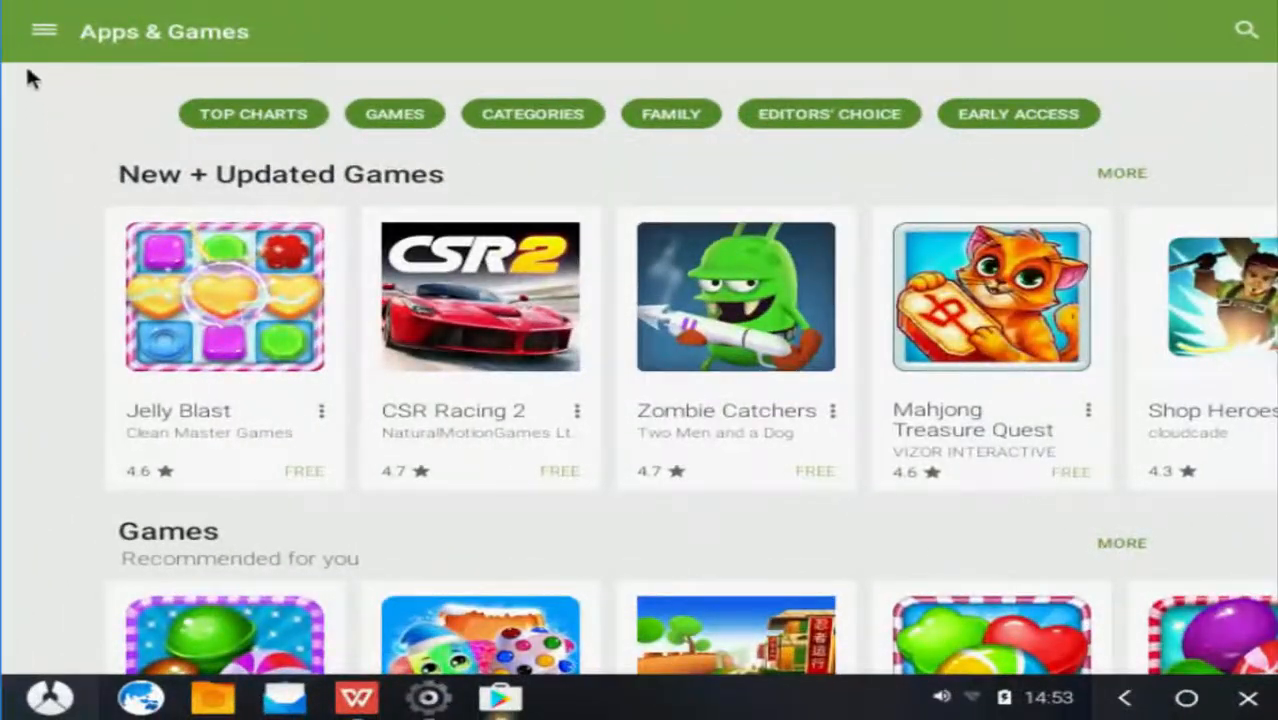
From My apps & games, go to SuperSU's pending update and launch the updated app
left_click(44, 30)
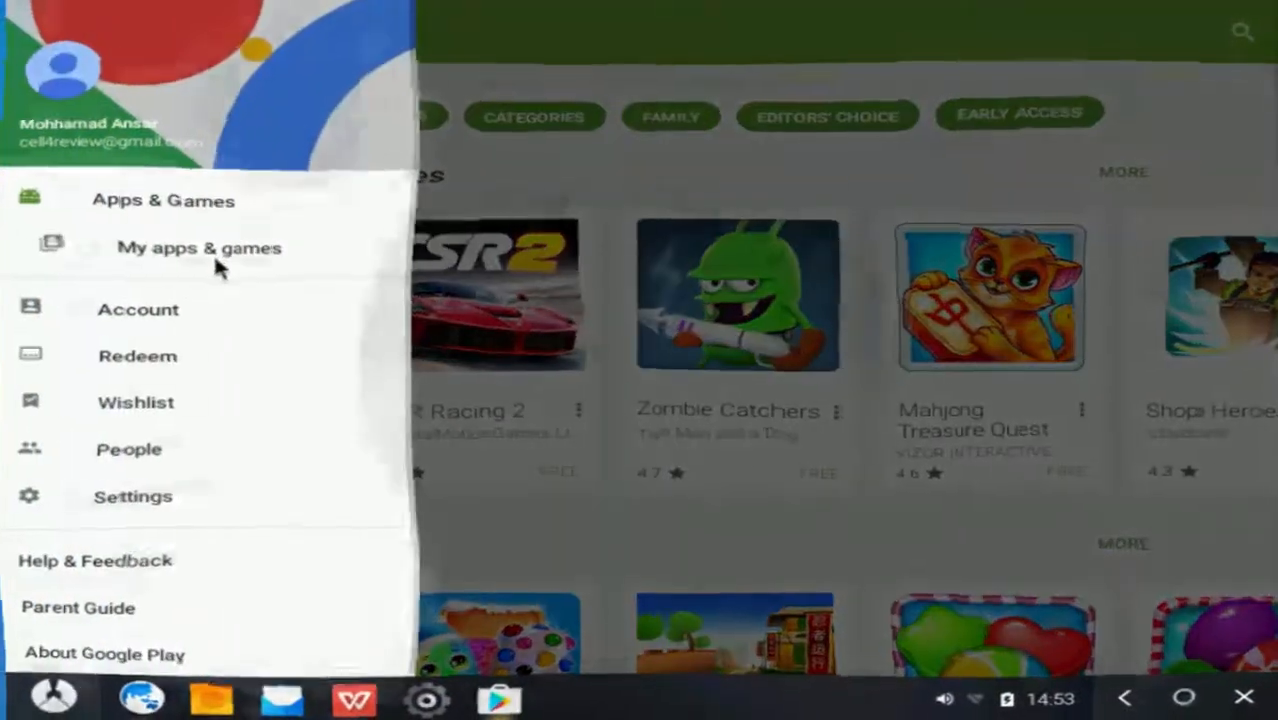
left_click(200, 248)
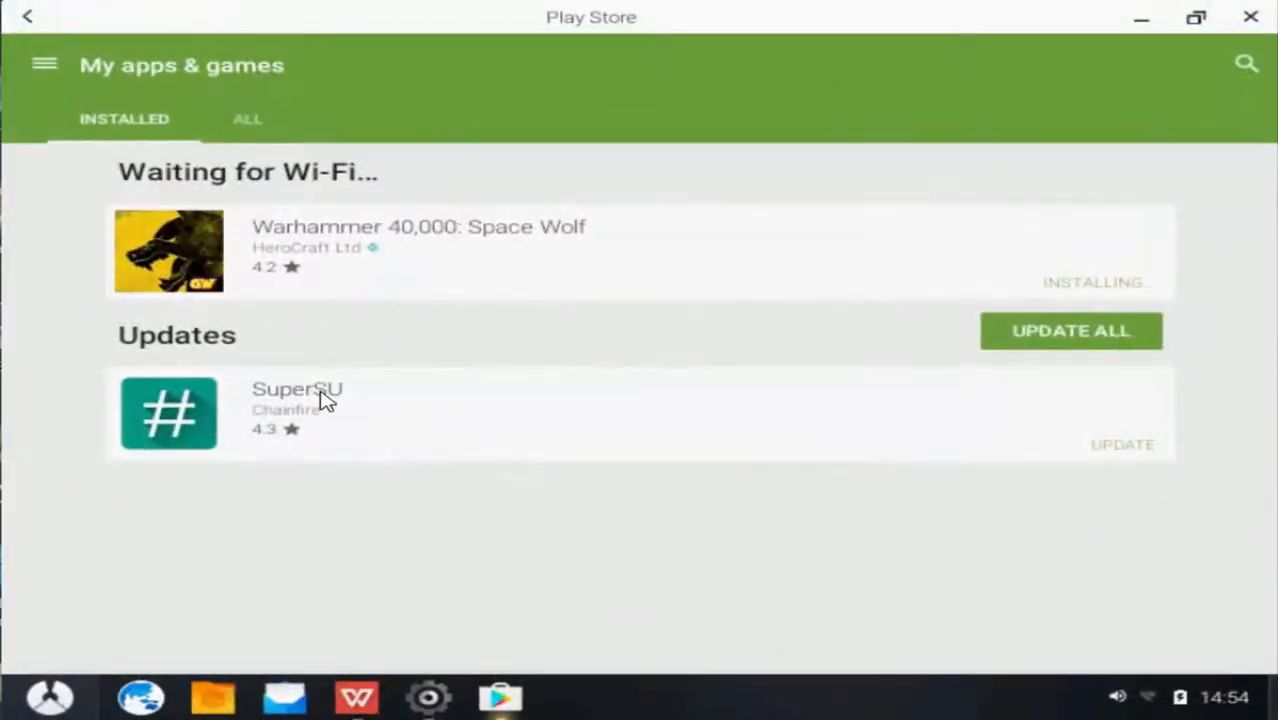
left_click(296, 400)
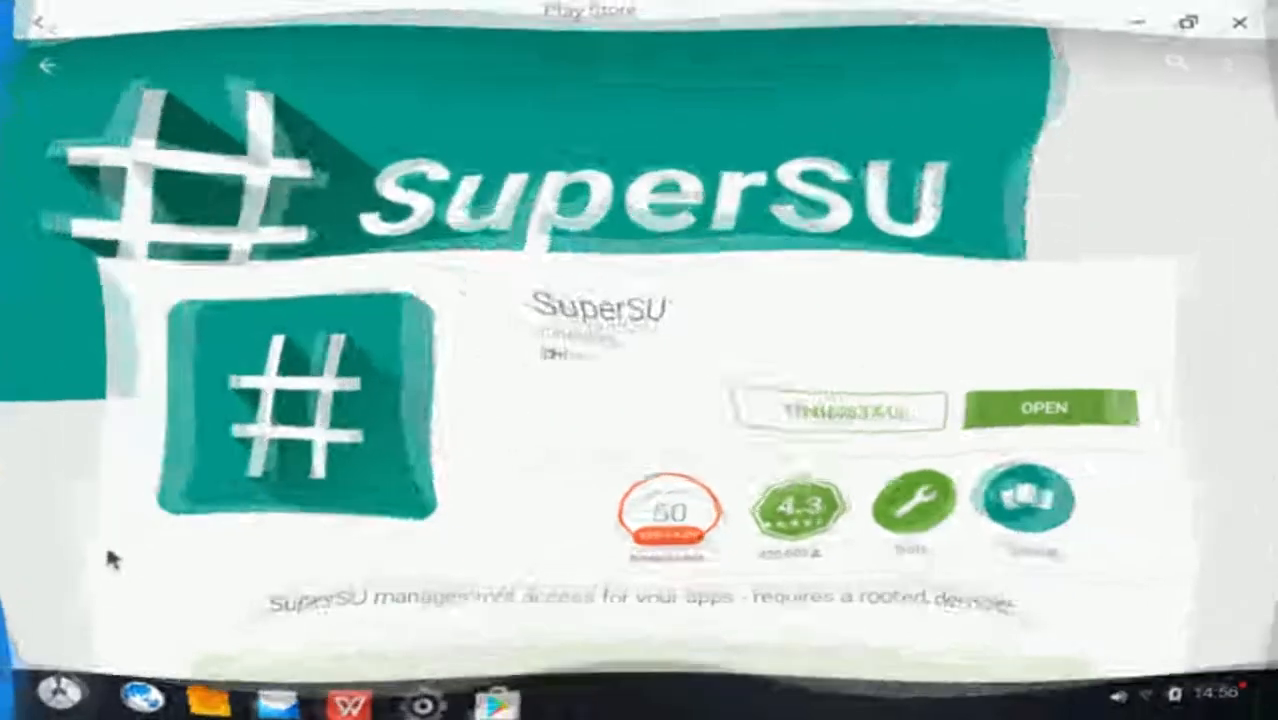
left_click(48, 696)
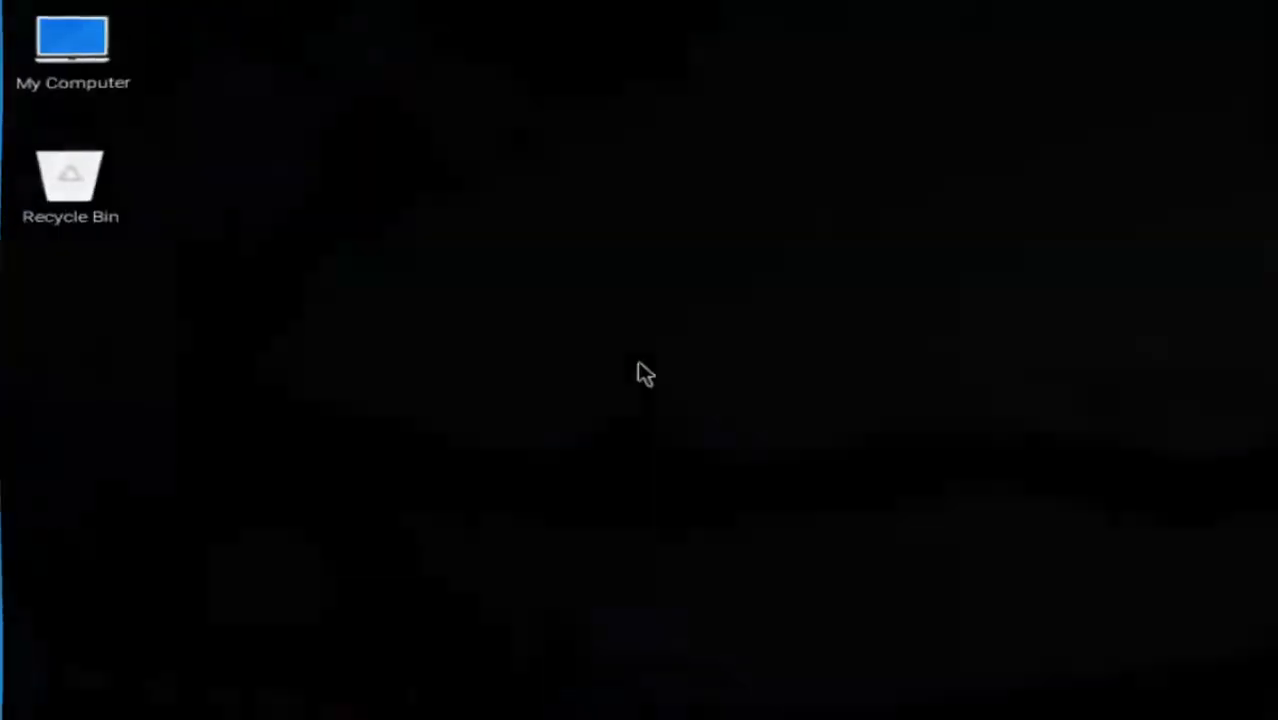
Update the SU binary from SuperSU's notification and reboot after it installs
left_click(1156, 696)
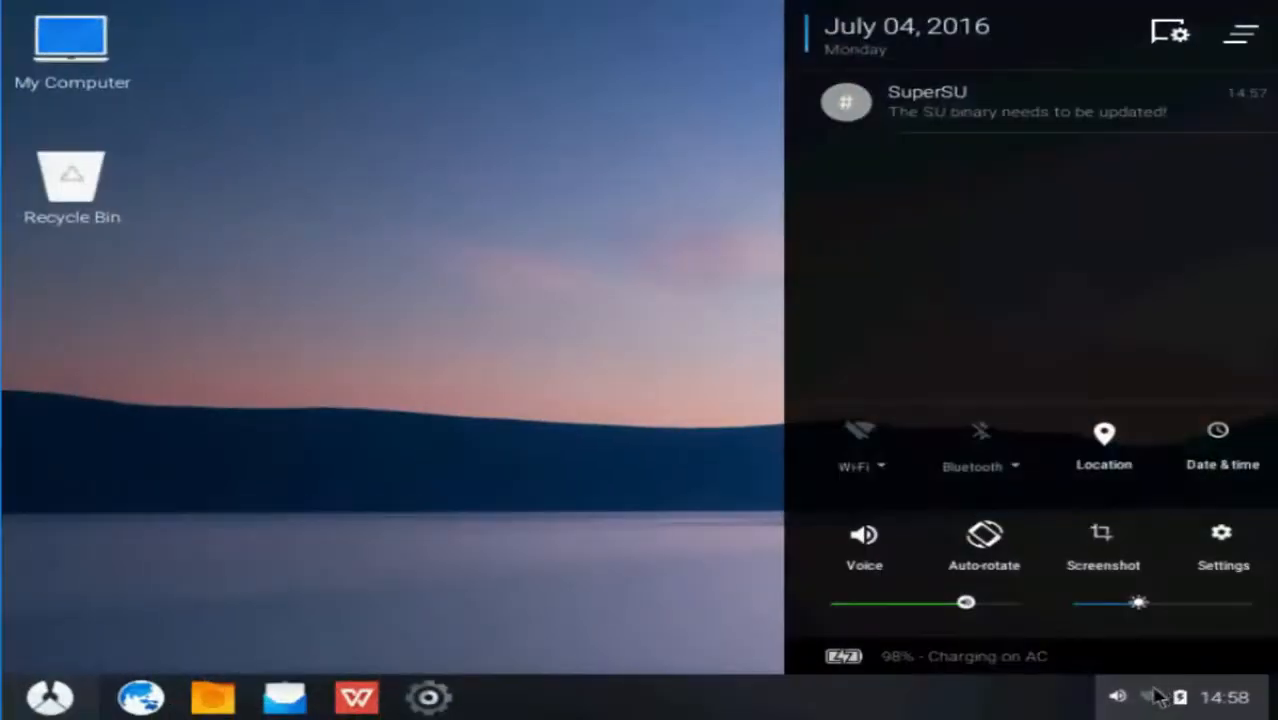
mouse_move(578, 364)
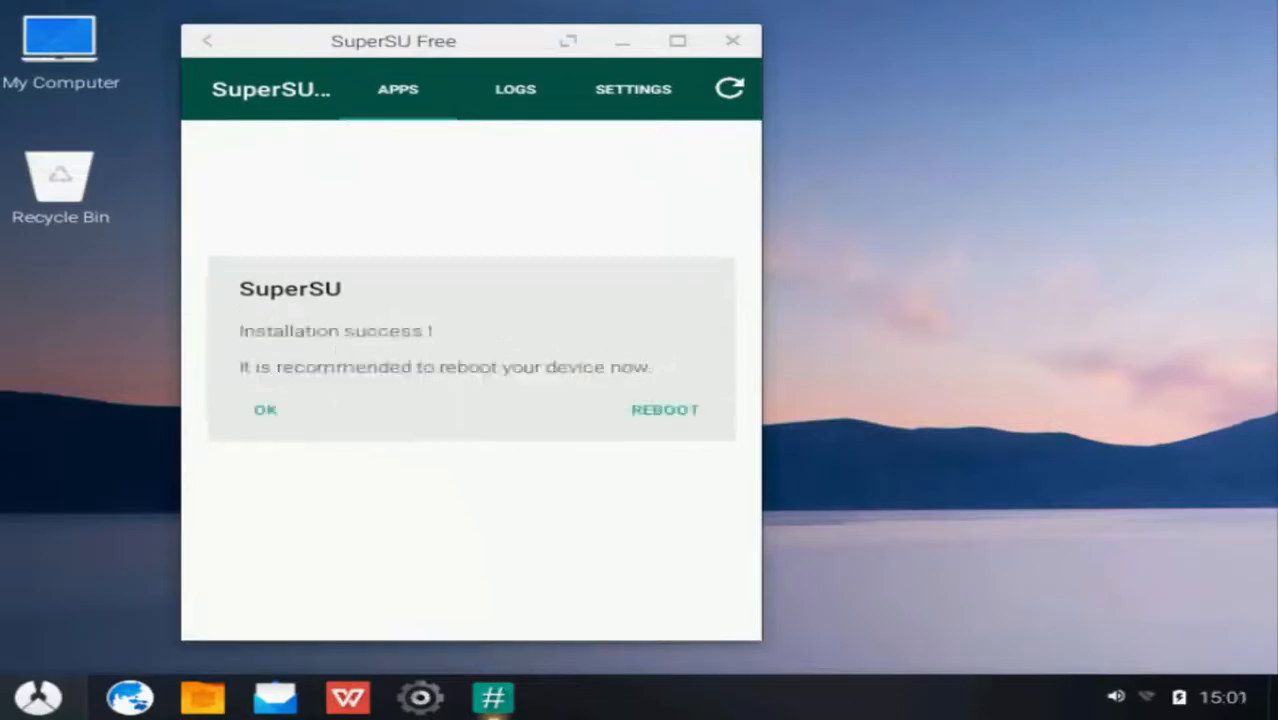
left_click(664, 408)
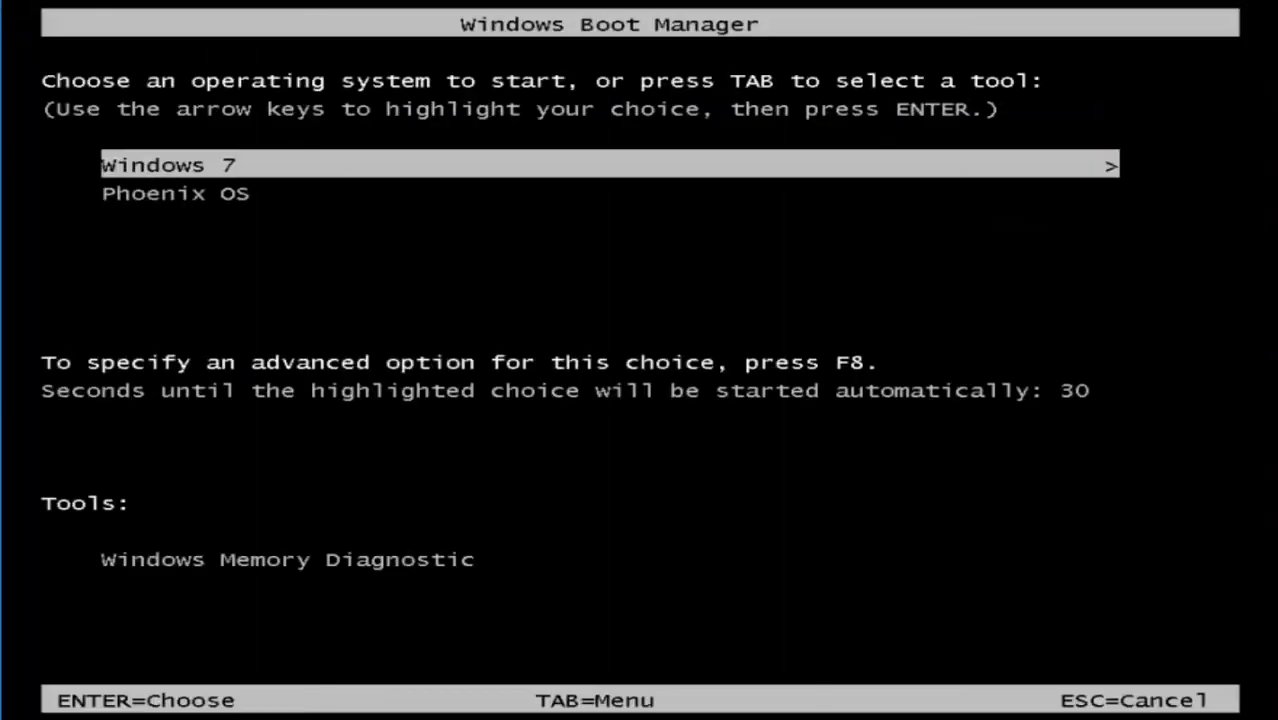
Select Phoenix OS in Windows Boot Manager so it boots again
key("Down")
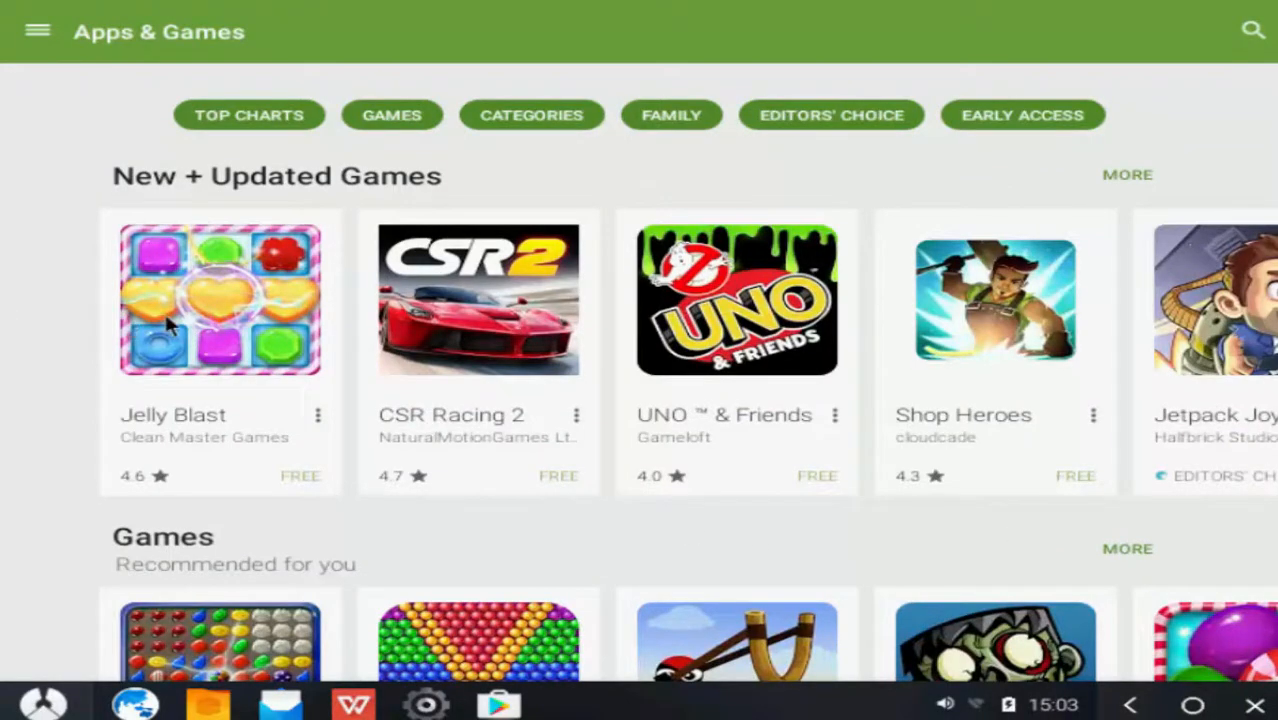
Start installing Jelly Blast from Google Play Store, accepting its permissions
left_click(220, 300)
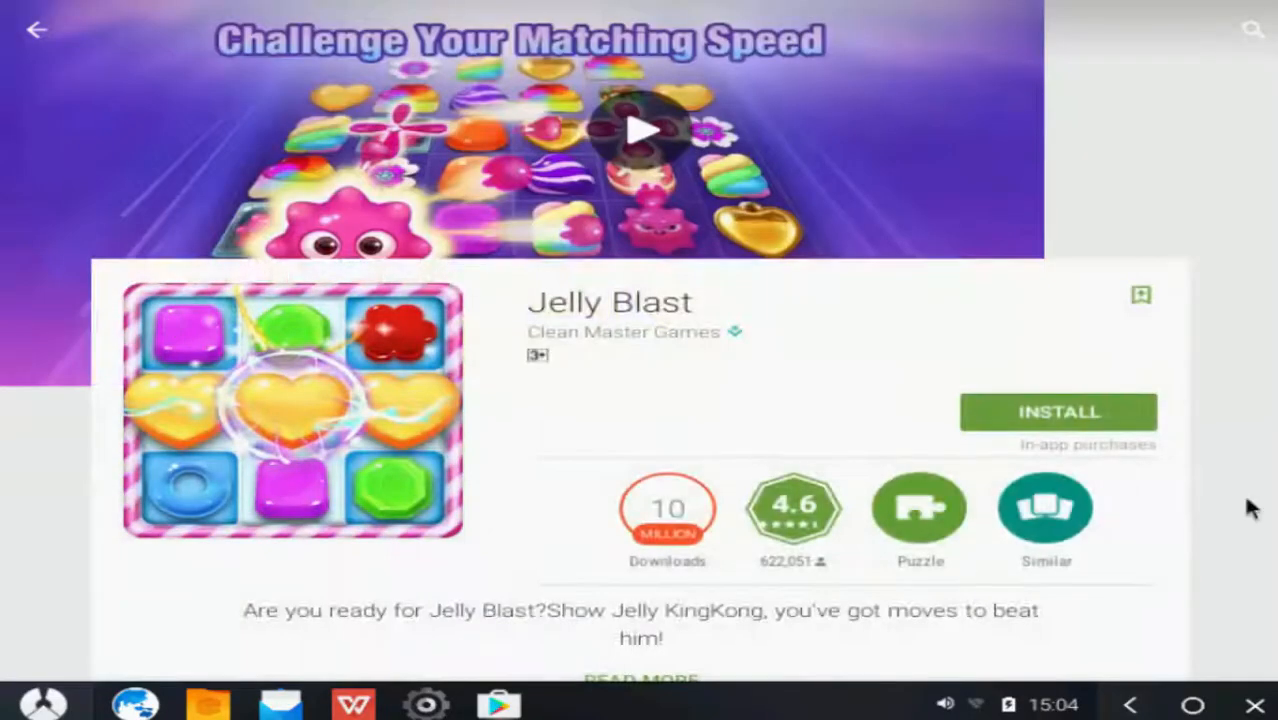
mouse_move(580, 510)
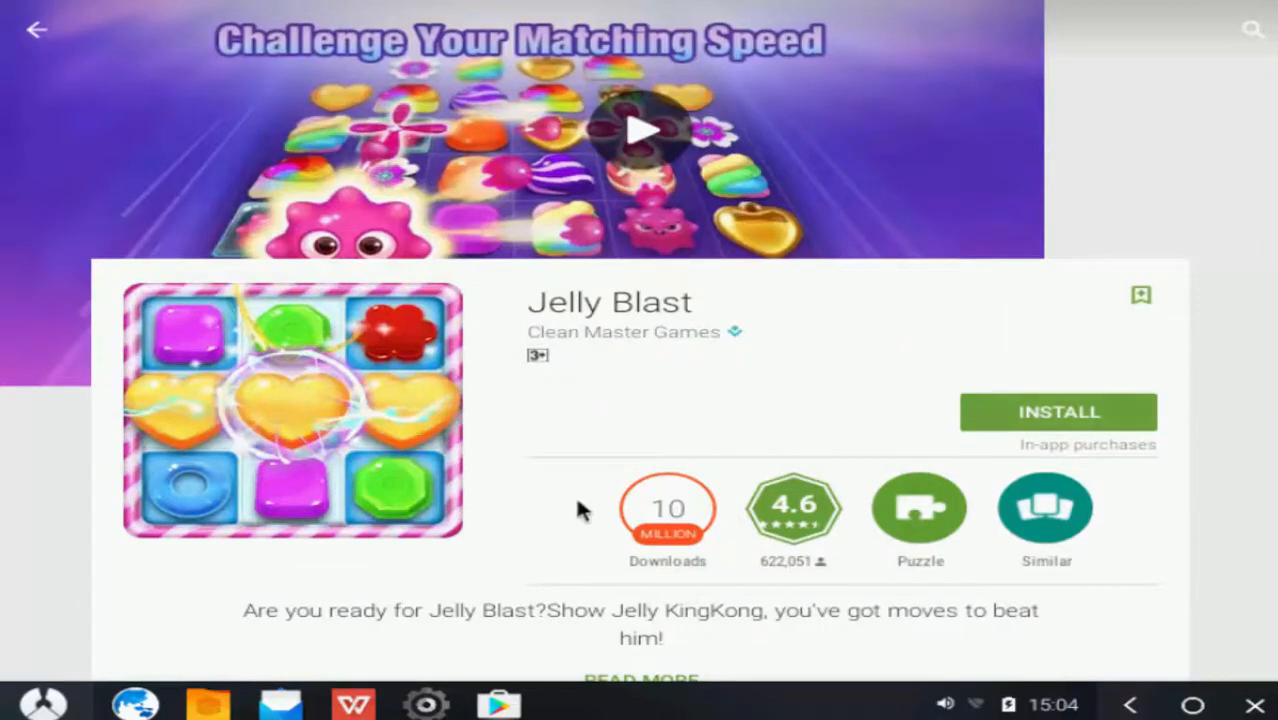
left_click(1058, 412)
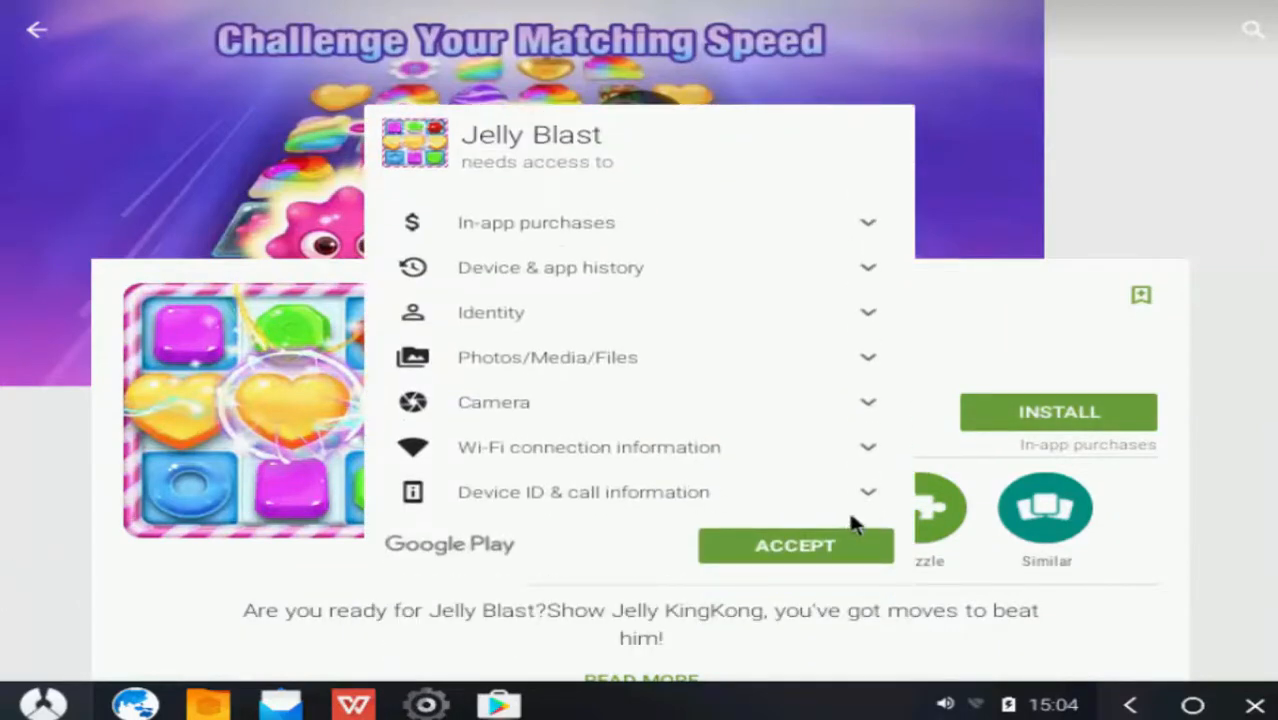
left_click(796, 544)
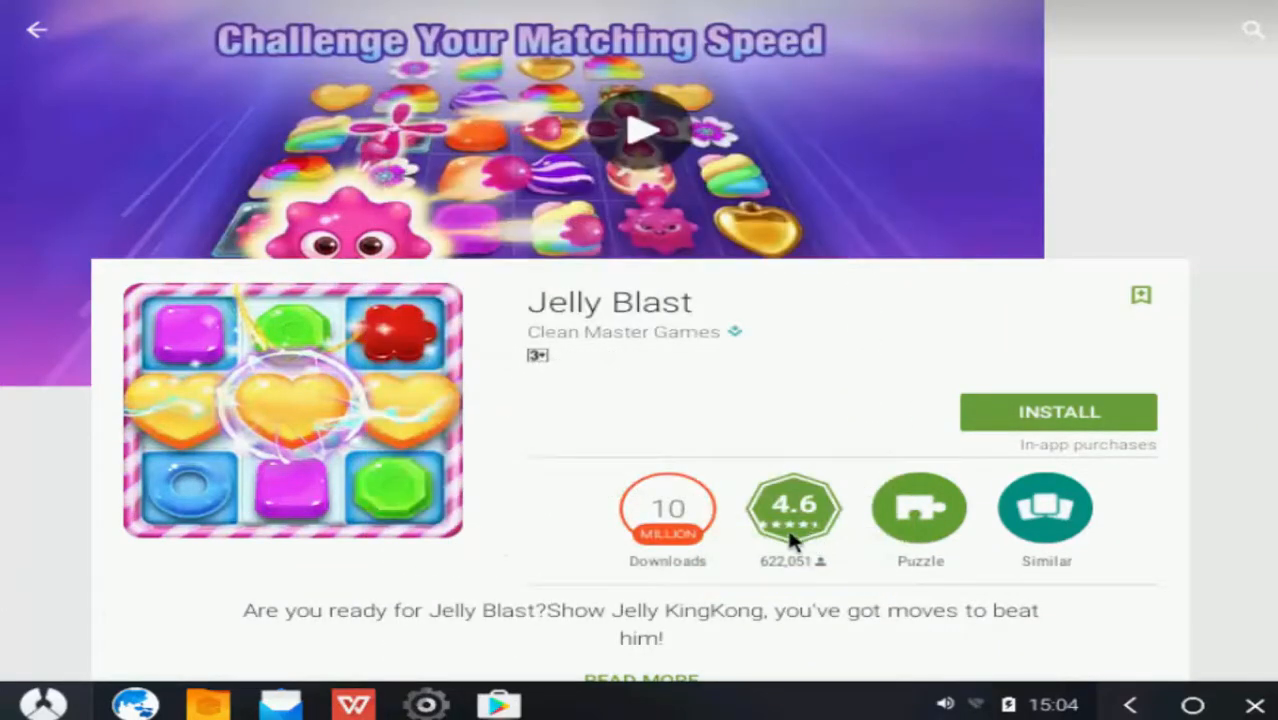
left_click(1058, 412)
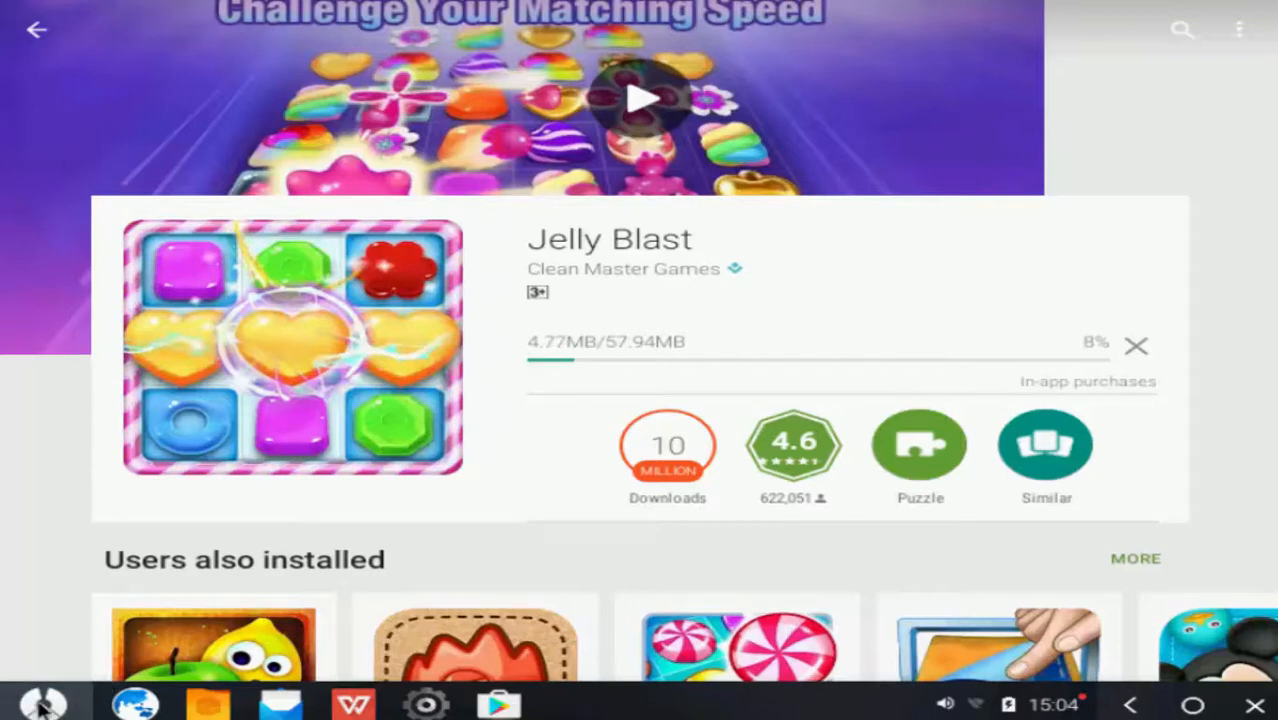
Bring up the Phoenix OS app launcher while the 57.94MB download runs
left_click(44, 704)
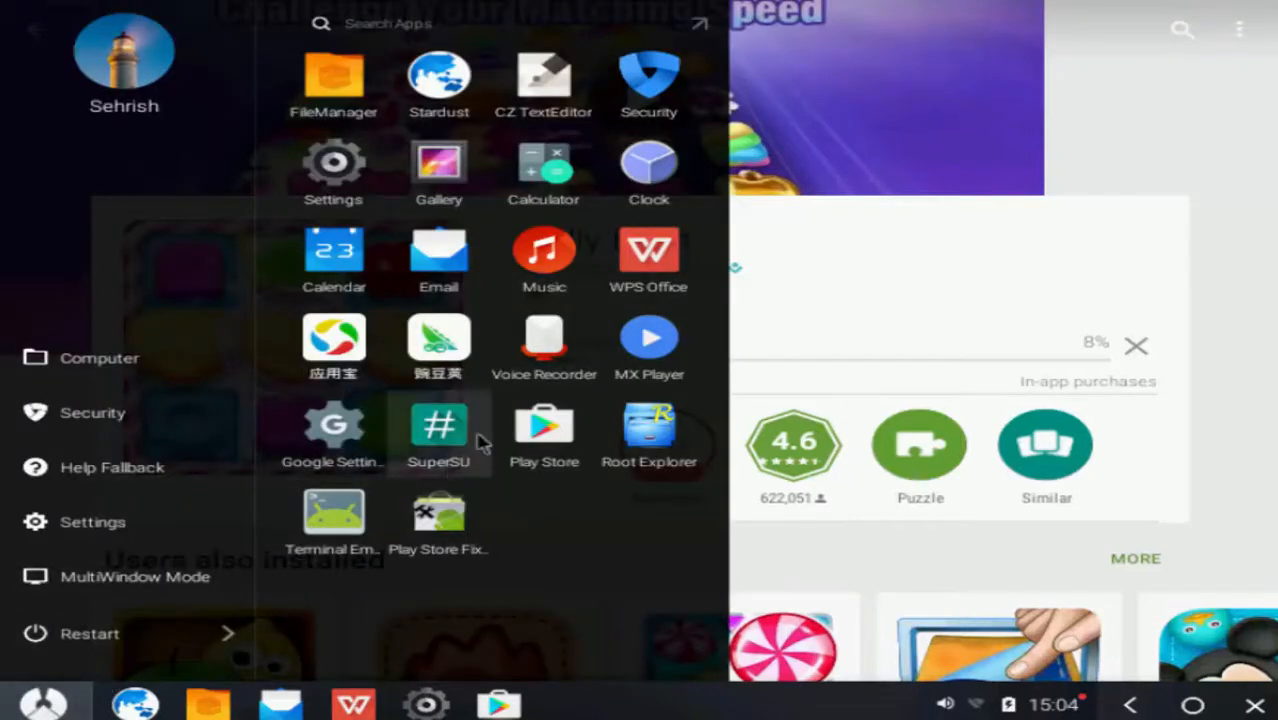